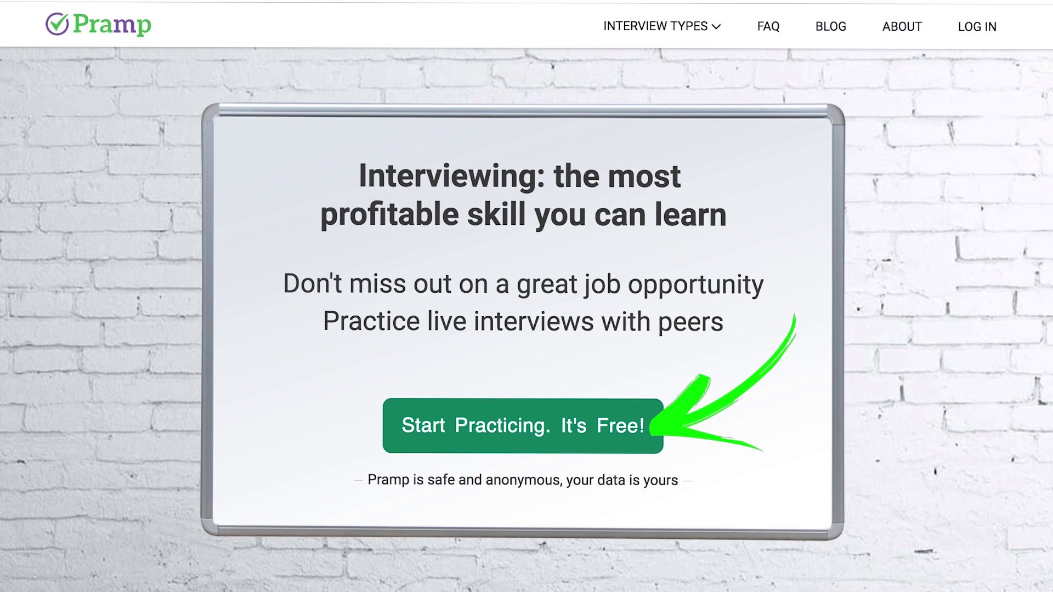
Scroll down to main and position below the println statement for a new line.
{"action": "scroll", "scroll_direction": "down", "scroll_amount": 3}
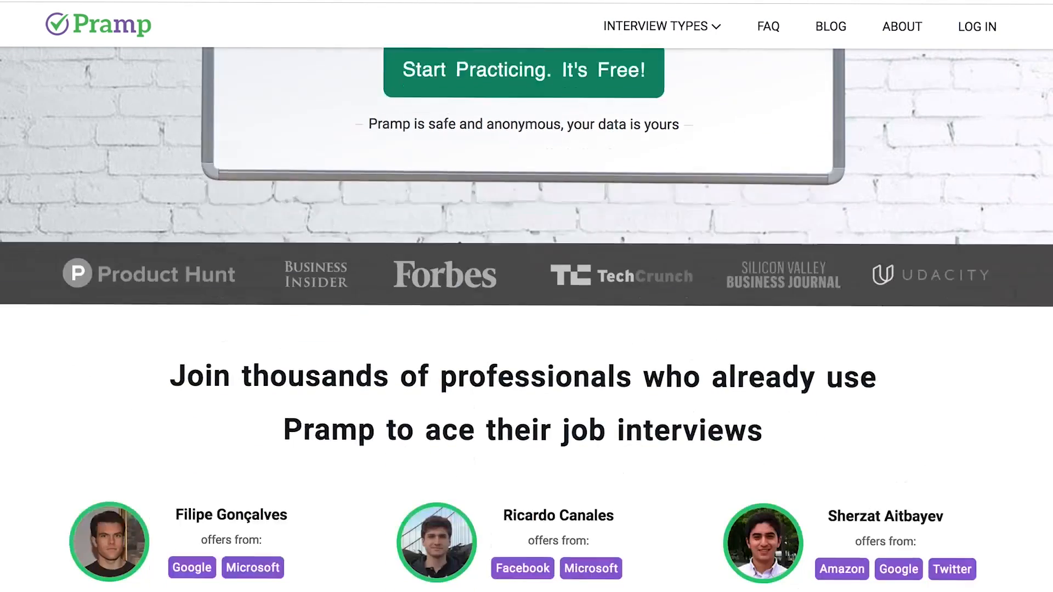
{"action": "scroll", "scroll_direction": "down", "scroll_amount": 3}
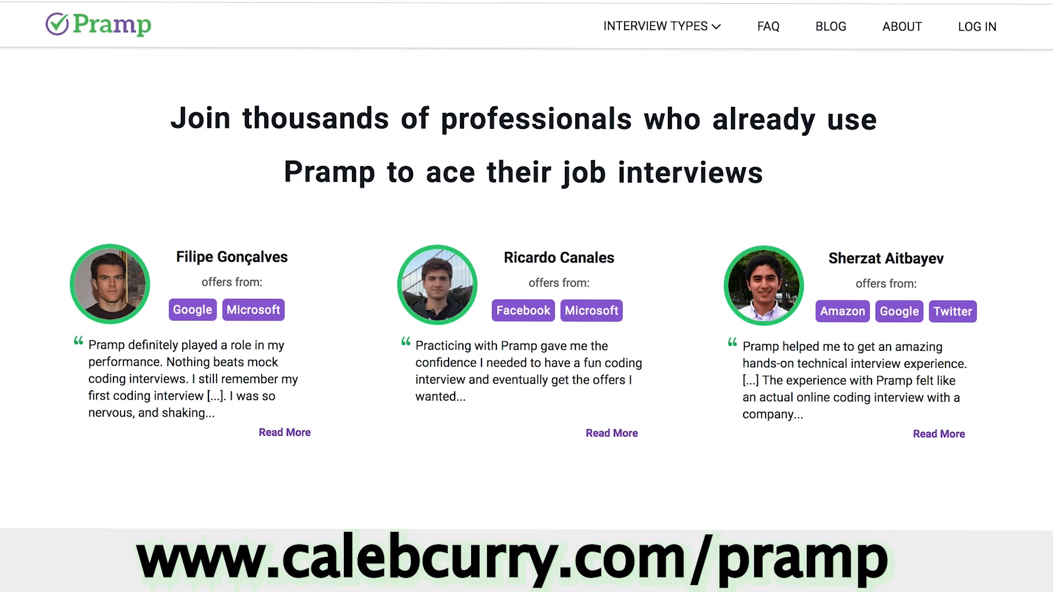
{"action": "scroll", "scroll_direction": "down", "scroll_amount": 3}
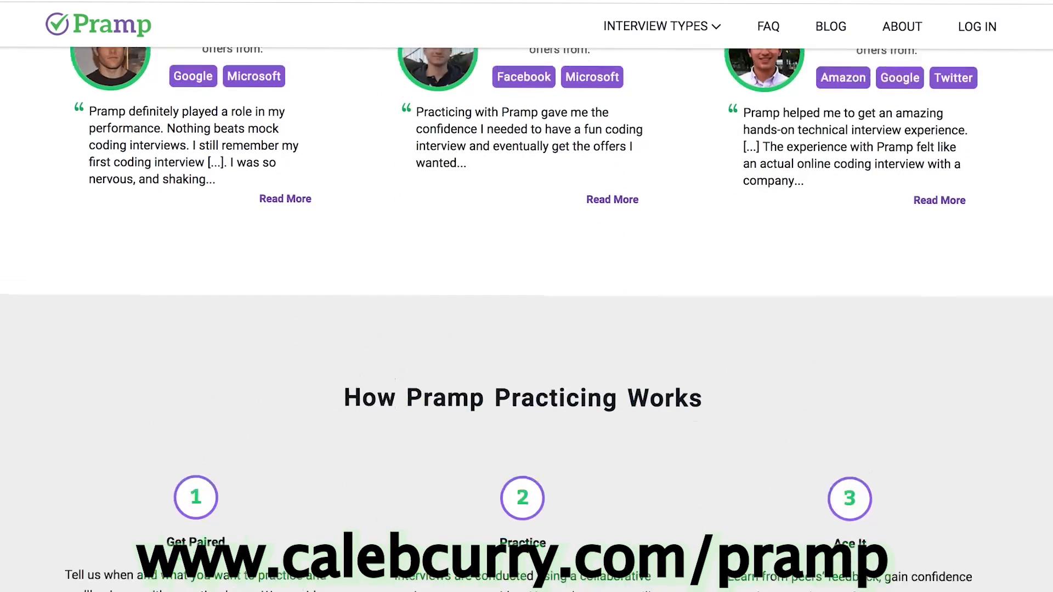
{"action": "scroll", "scroll_direction": "down", "scroll_amount": 3}
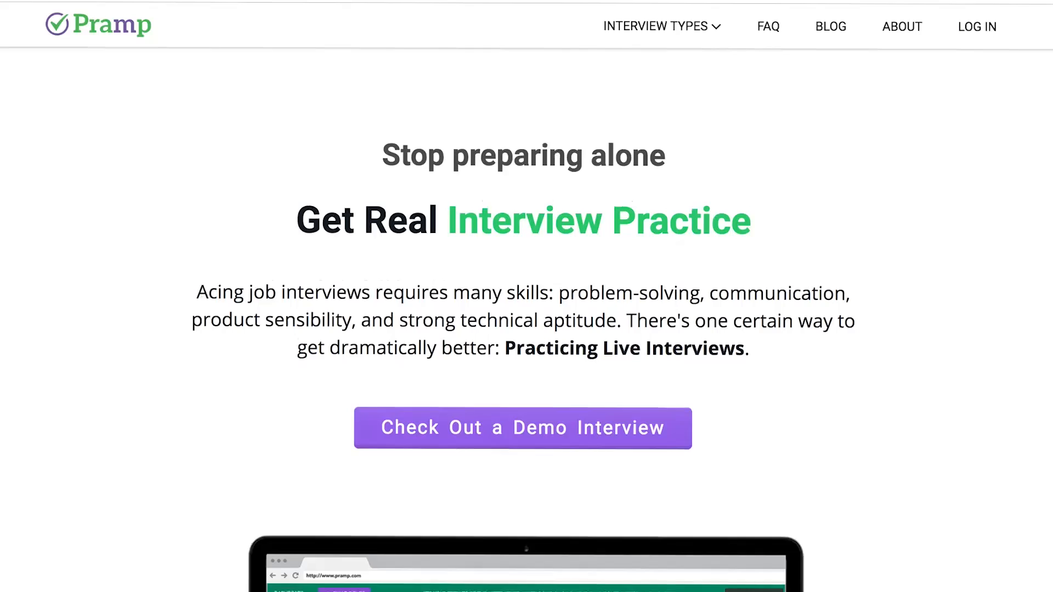
{"action": "scroll", "scroll_direction": "down", "scroll_amount": 3}
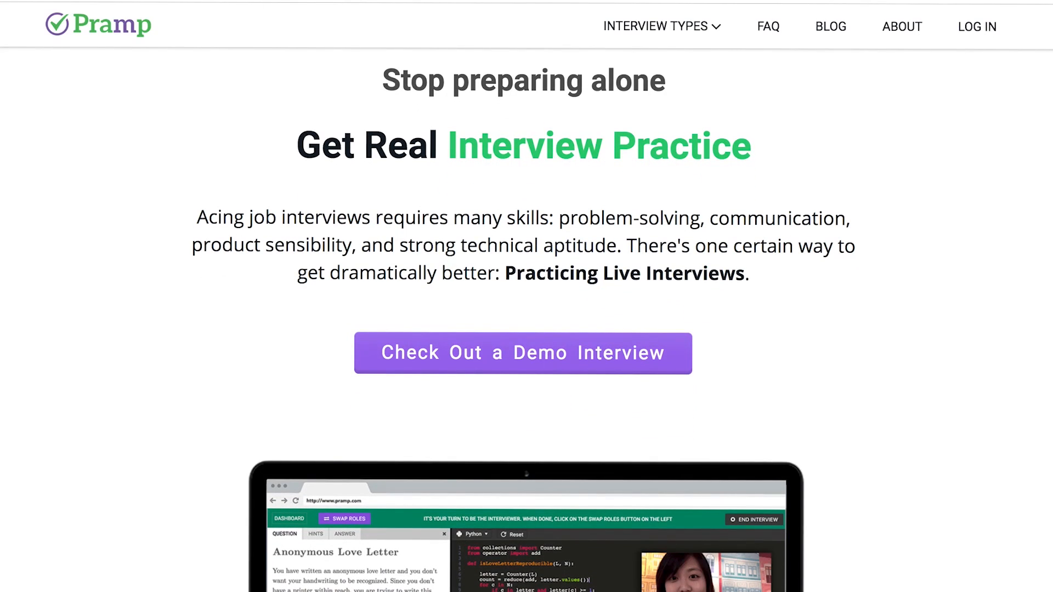
{"action": "scroll", "scroll_direction": "down", "scroll_amount": 3}
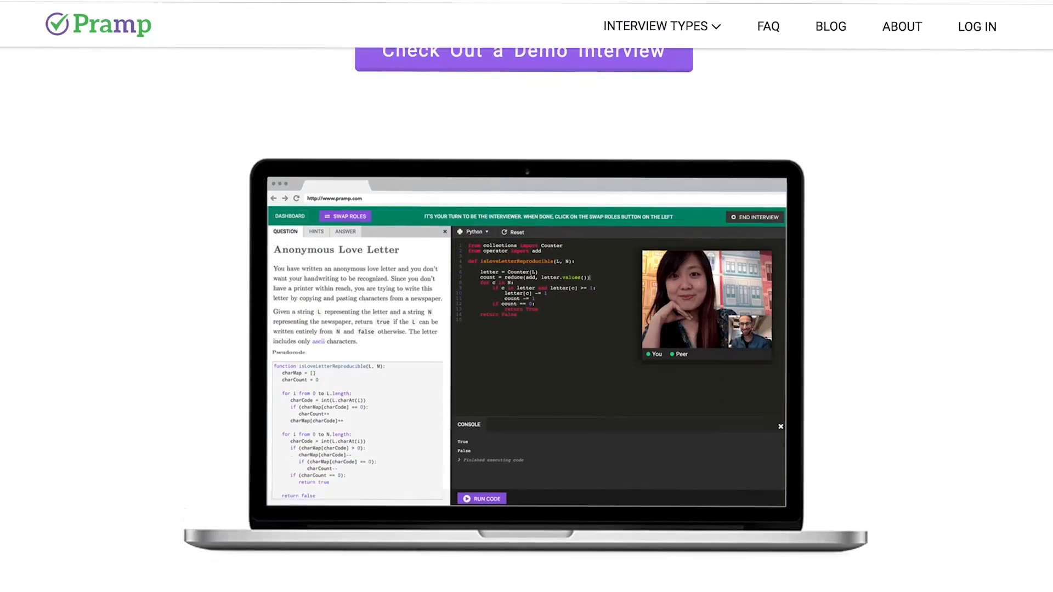
{"action": "scroll", "scroll_direction": "down", "scroll_amount": 3}
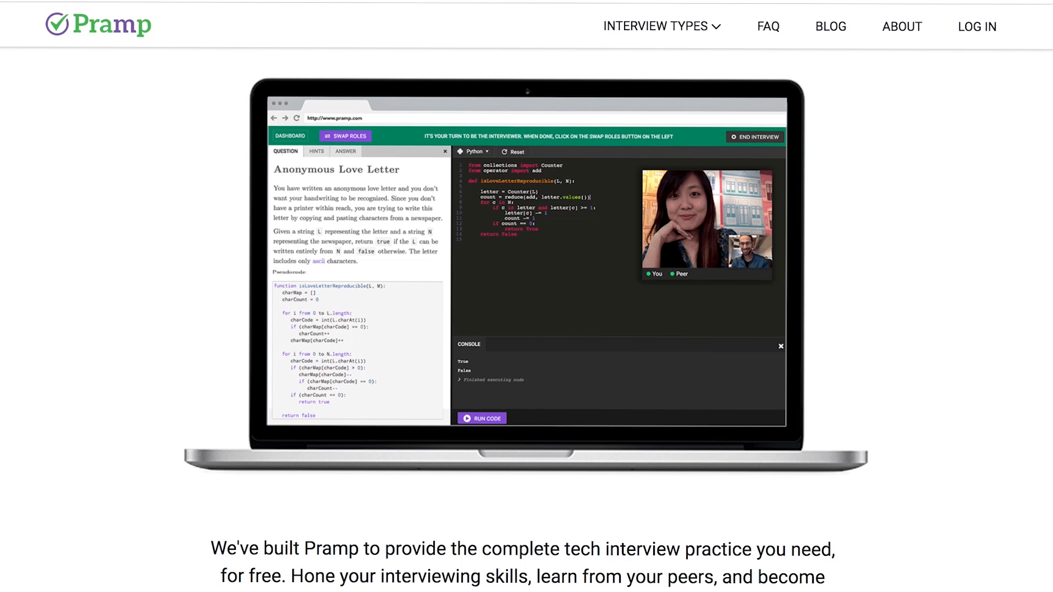
{"action": "left_click", "coordinate": [665, 26]}
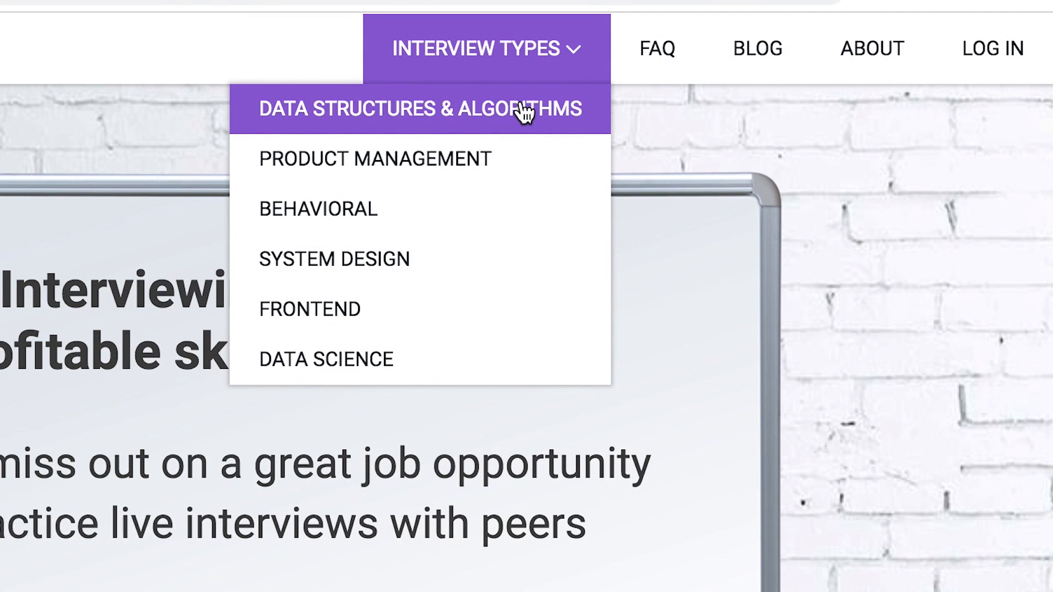
{"action": "mouse_move", "coordinate": [528, 214]}
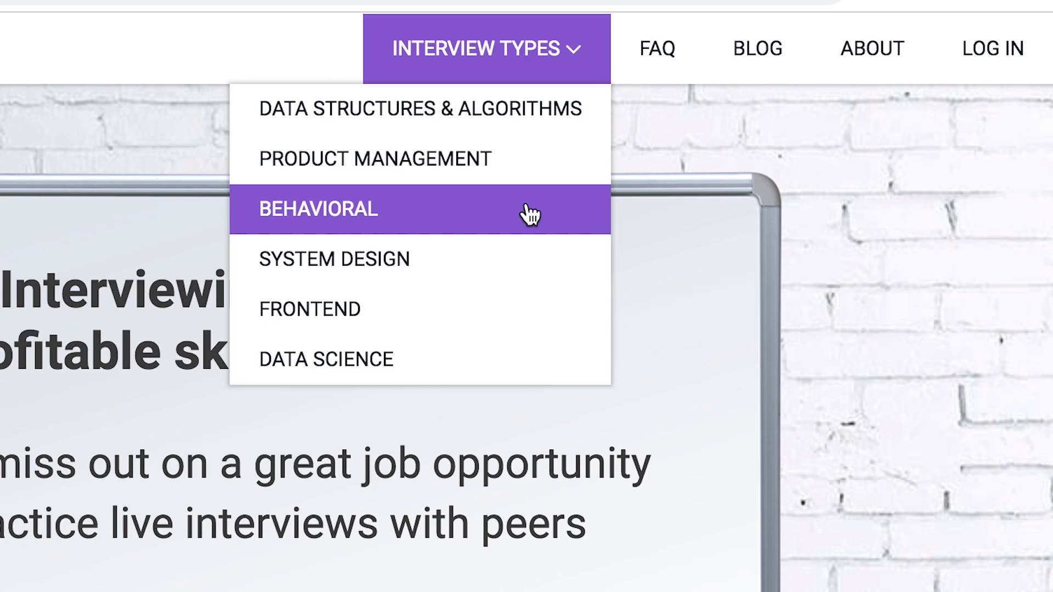
{"action": "mouse_move", "coordinate": [530, 312]}
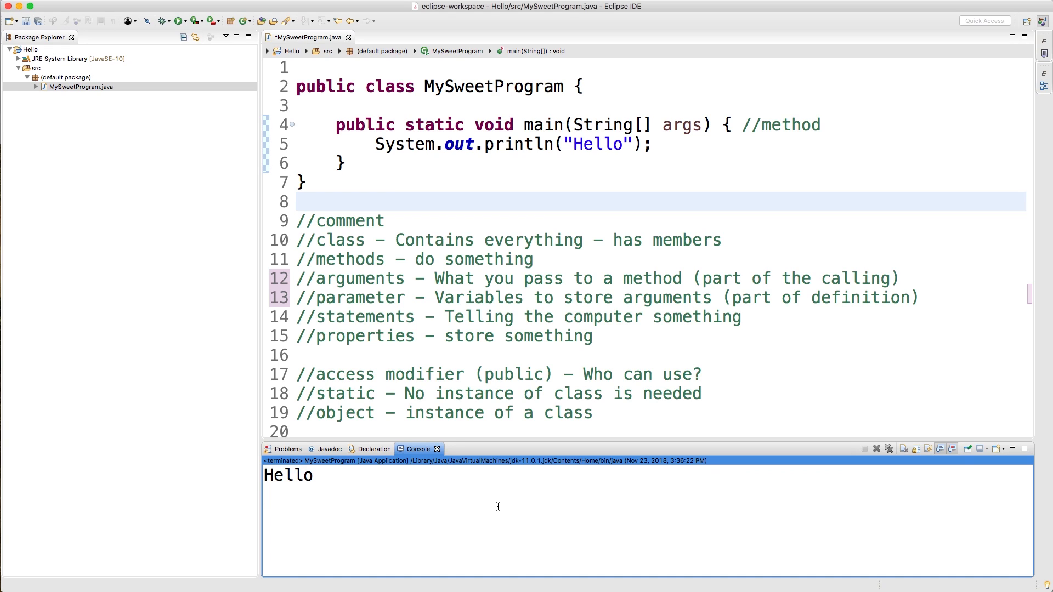
{"action": "mouse_move", "coordinate": [495, 230]}
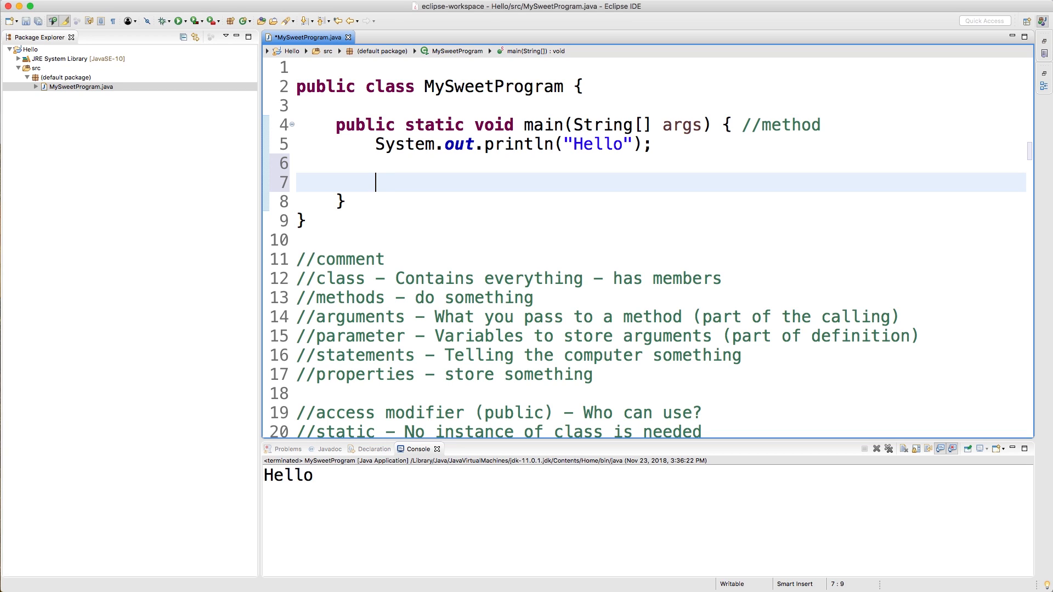
Begin the declaration with type Scanner and variable name scanner.
{"action": "type", "text": "Scanner"}
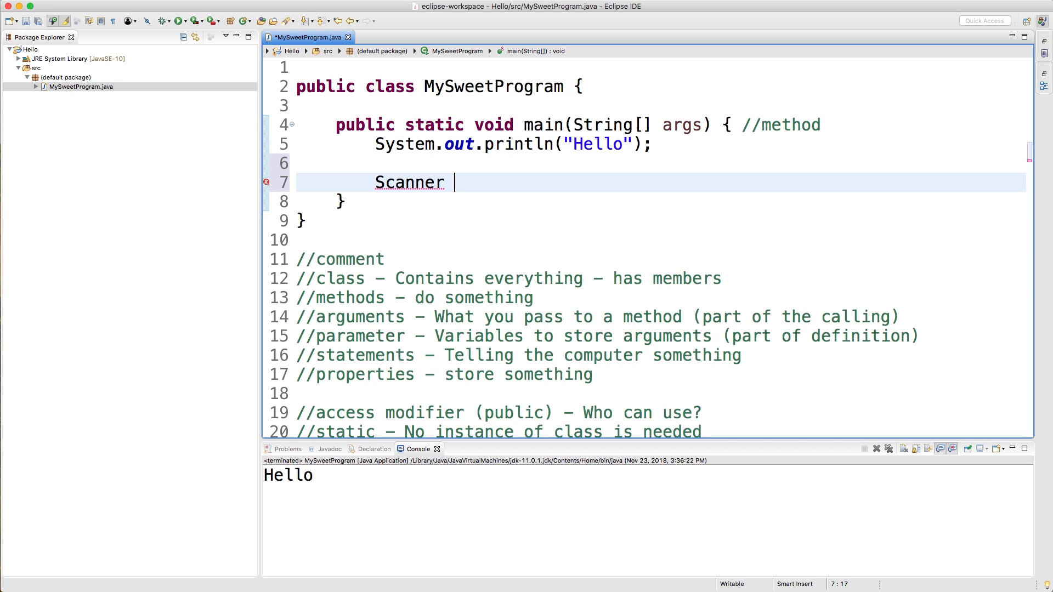
{"action": "type", "text": "scanner"}
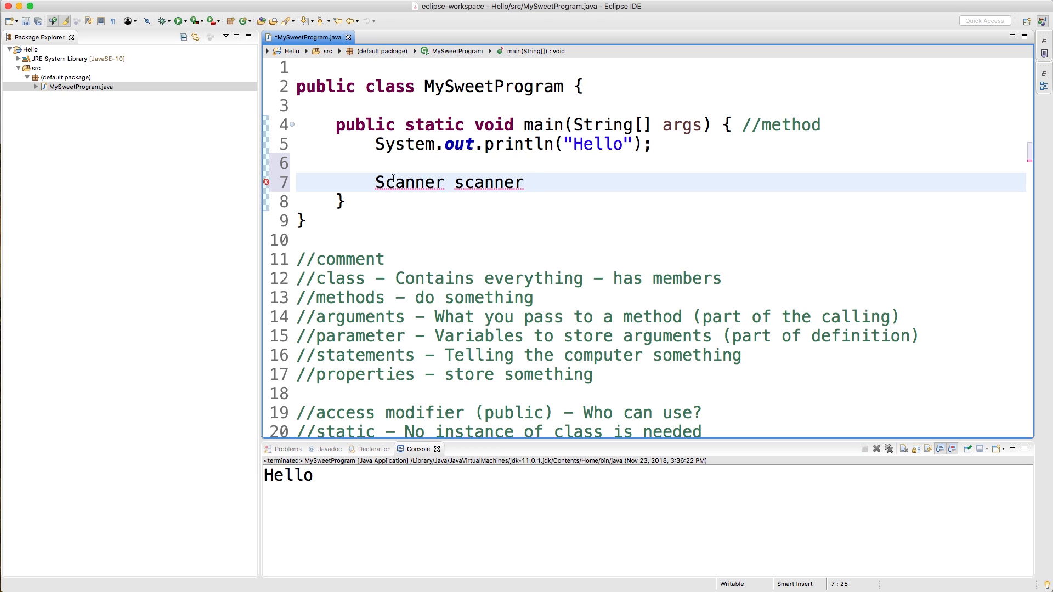
{"action": "double_click", "coordinate": [409, 182]}
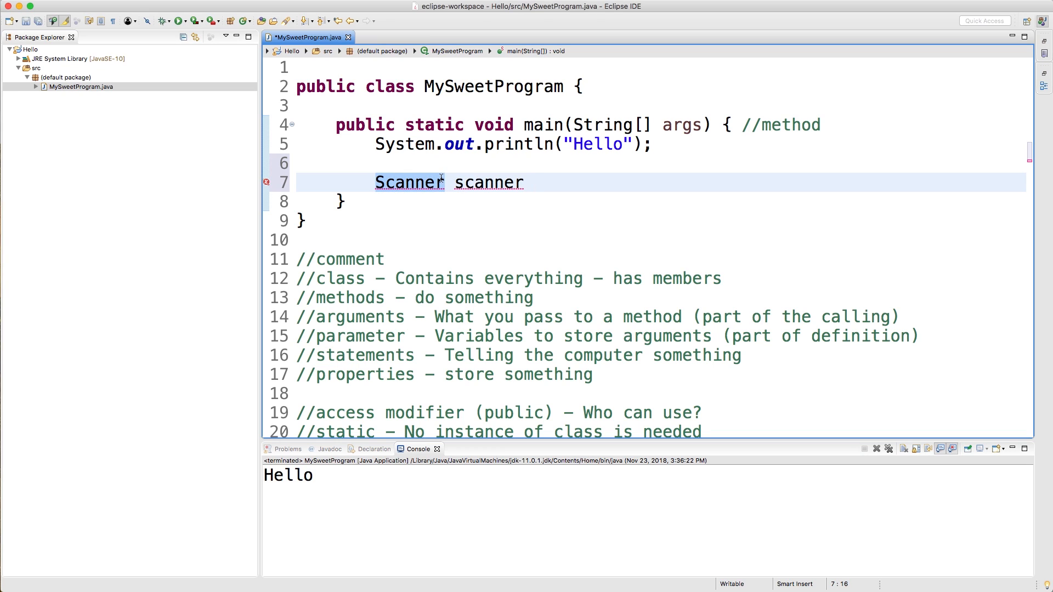
{"action": "double_click", "coordinate": [488, 182]}
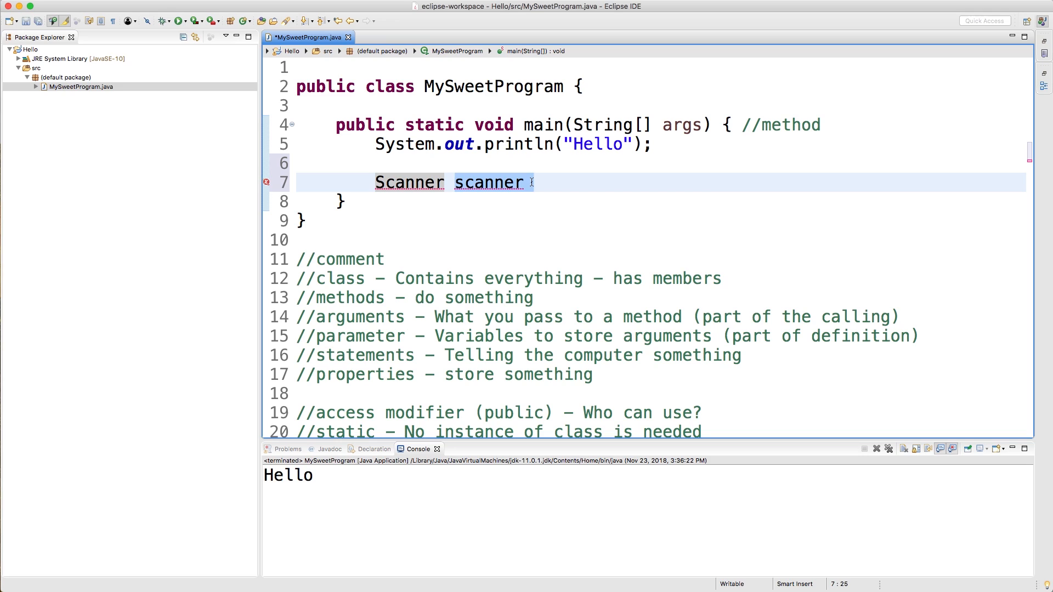
{"action": "left_click", "coordinate": [532, 182]}
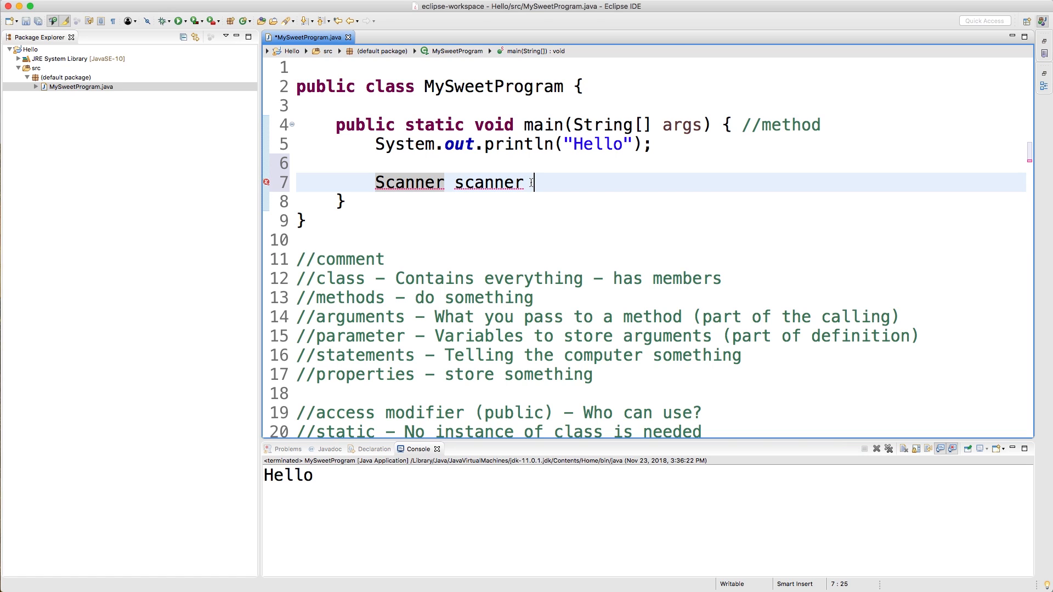
Continue the line with = new Scanner() and start System inside the parentheses.
{"action": "type", "text": "="}
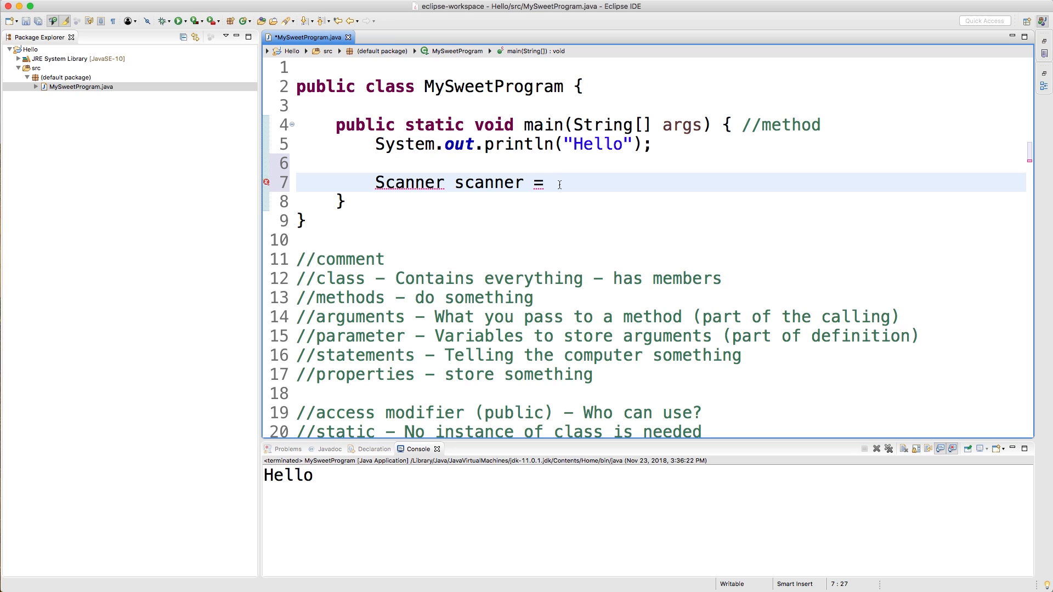
{"action": "type", "text": "new"}
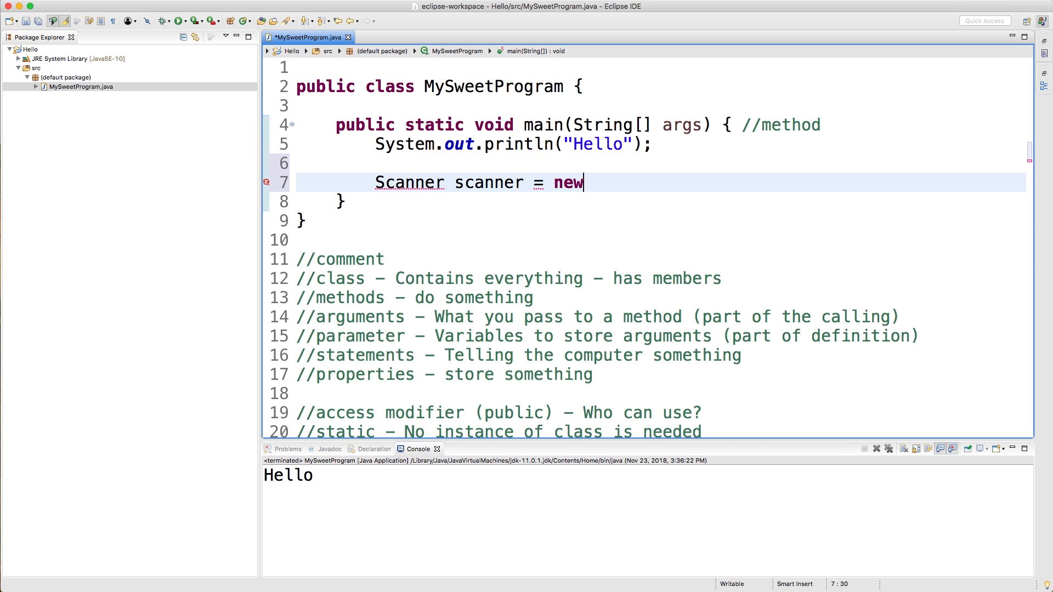
{"action": "type", "text": "Scanner"}
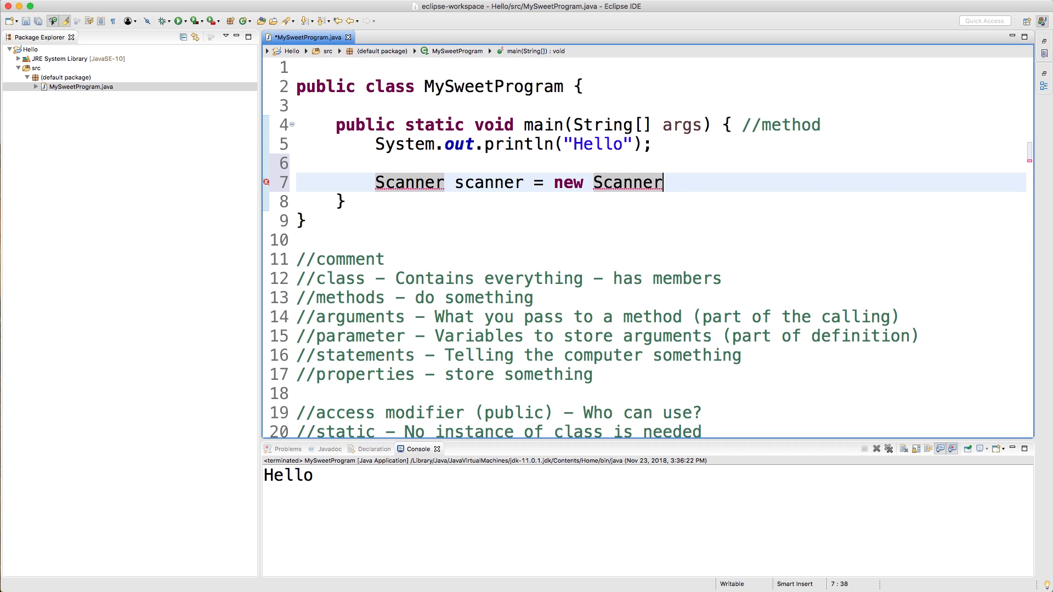
{"action": "type", "text": "();"}
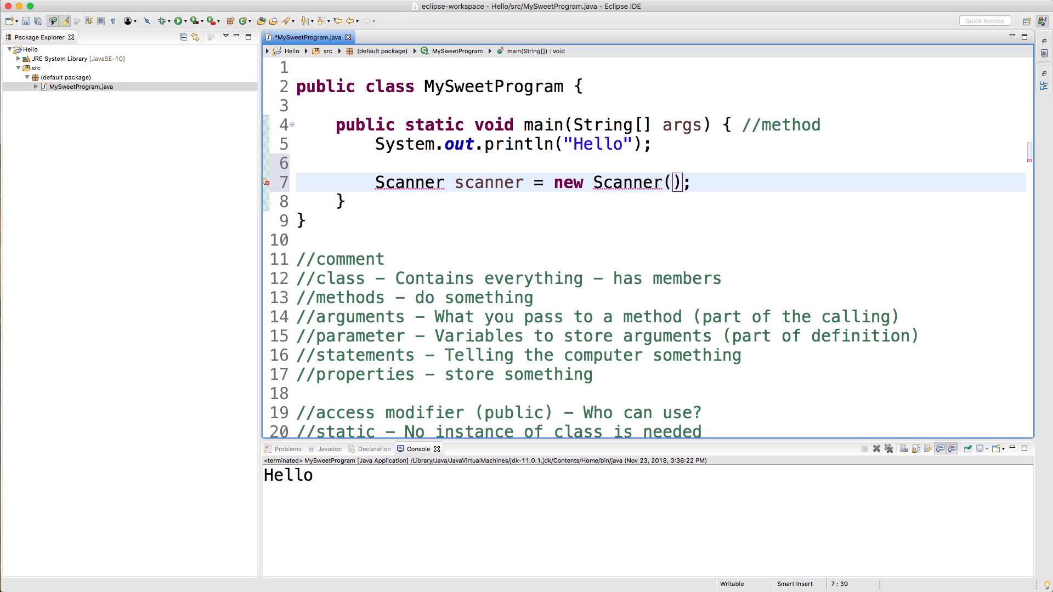
{"action": "type", "text": "System.in"}
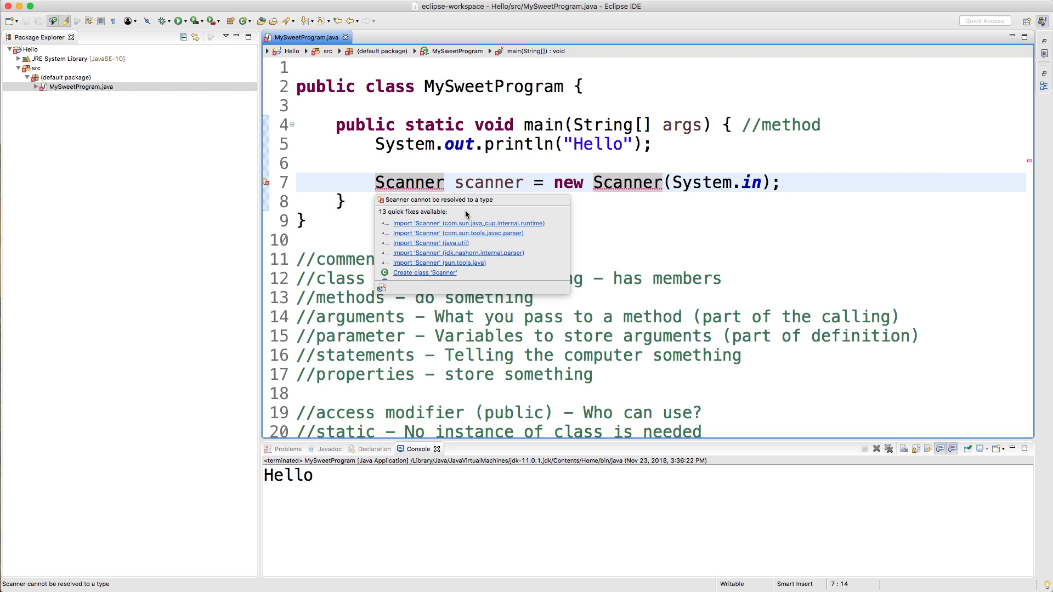
{"action": "mouse_move", "coordinate": [459, 248]}
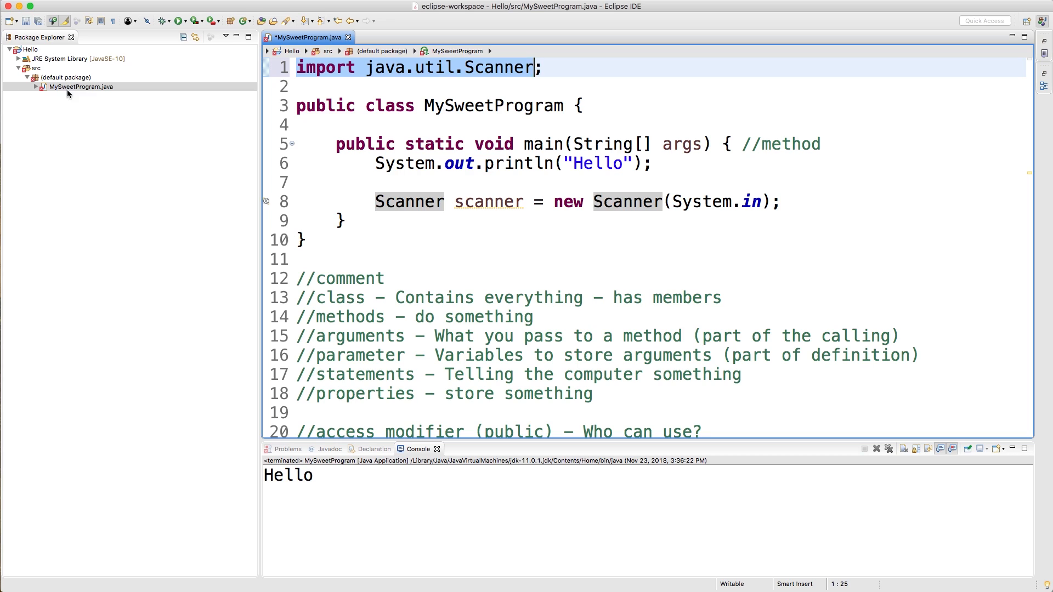
{"action": "mouse_move", "coordinate": [73, 91]}
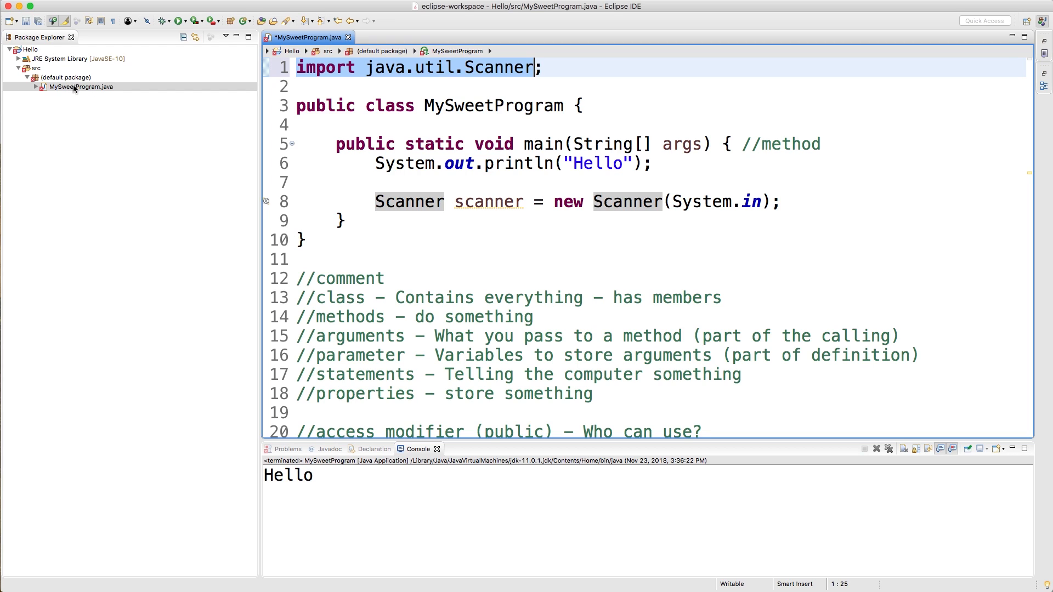
Select the program's source file in the project.
{"action": "left_click", "coordinate": [65, 76]}
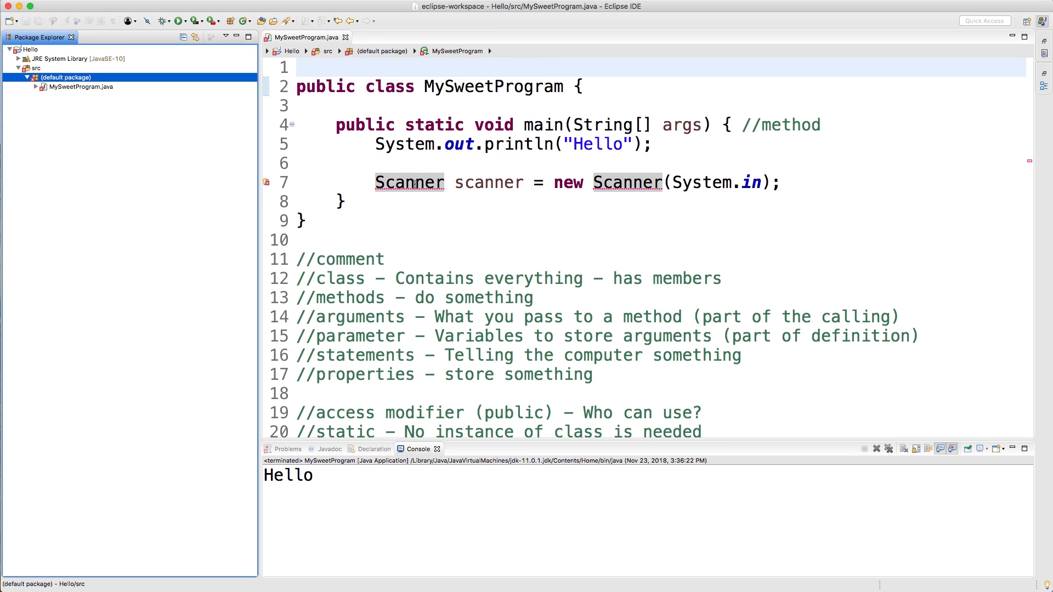
Apply the quick fix that imports java.util.Scanner for the flagged Scanner type.
{"action": "left_click", "coordinate": [409, 182]}
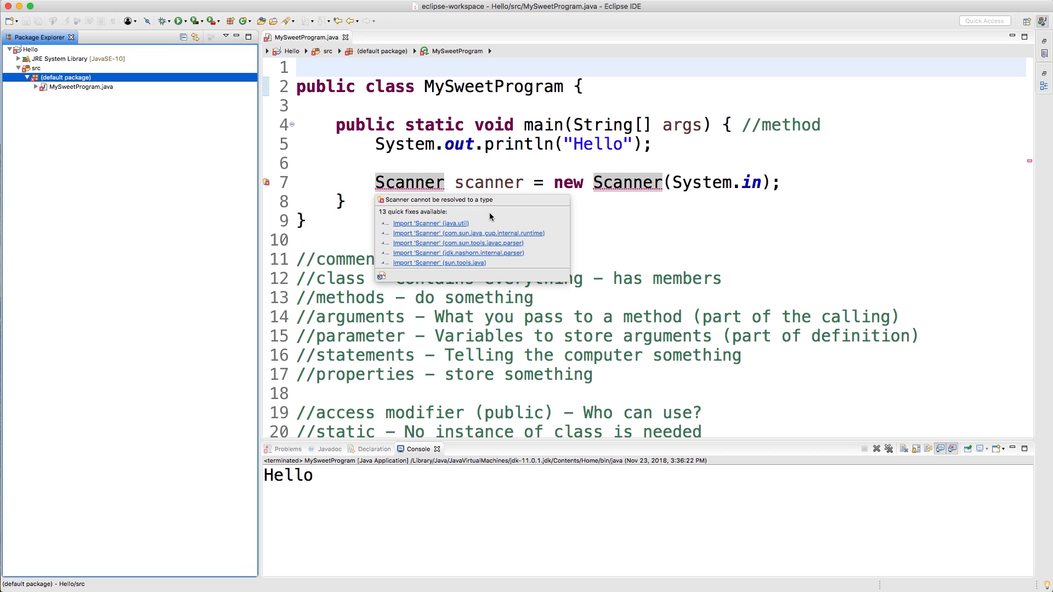
{"action": "mouse_move", "coordinate": [407, 224]}
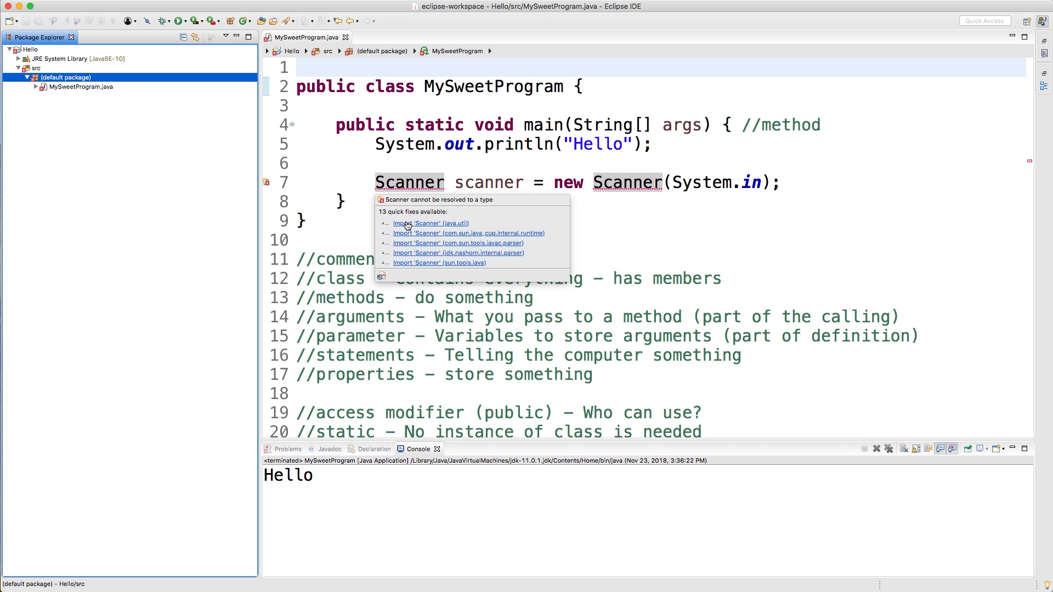
{"action": "mouse_move", "coordinate": [483, 267]}
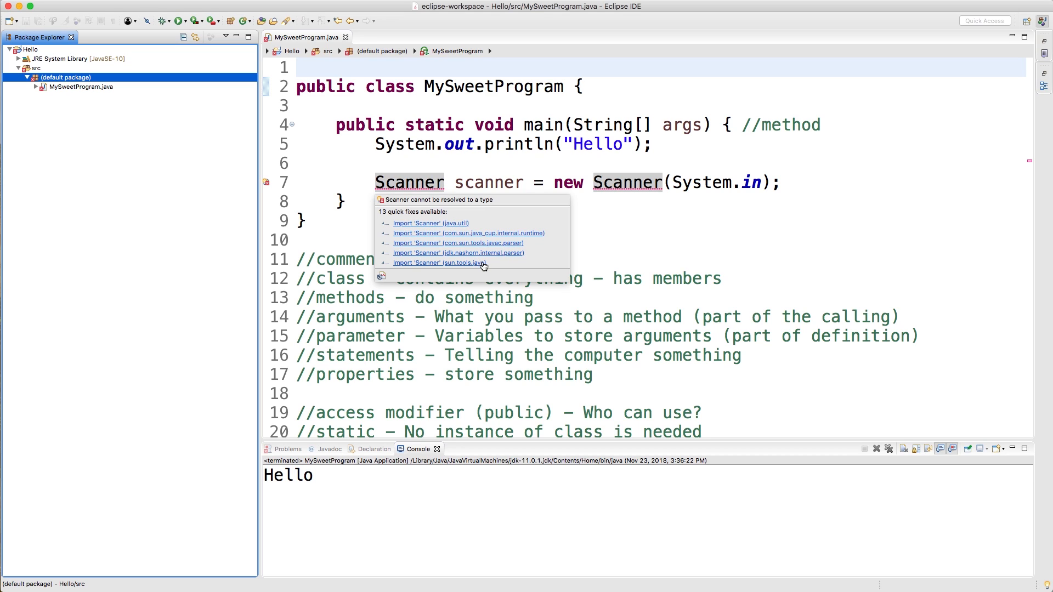
{"action": "mouse_move", "coordinate": [548, 249]}
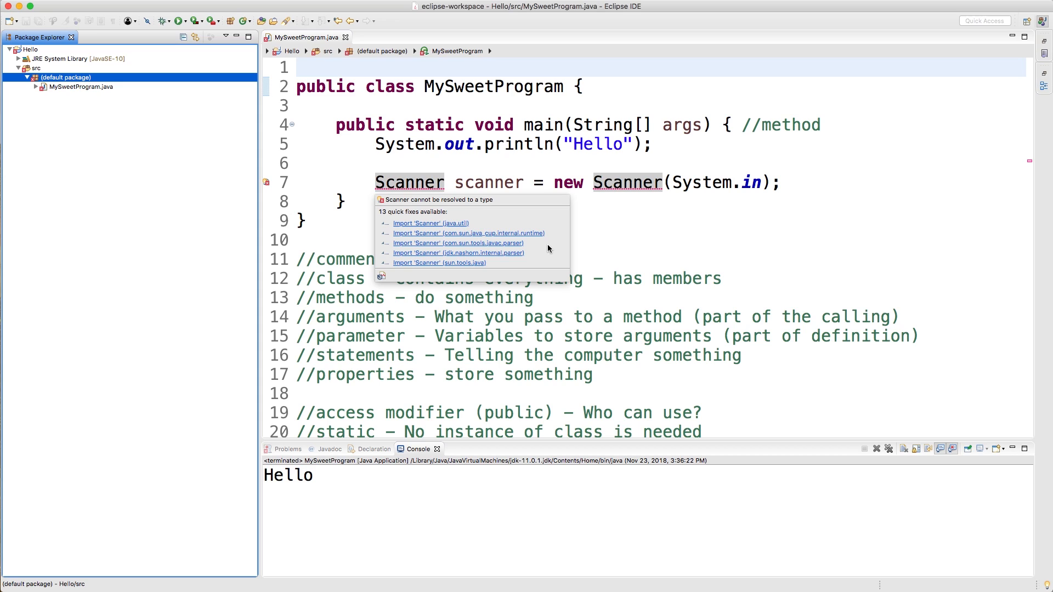
{"action": "mouse_move", "coordinate": [462, 246]}
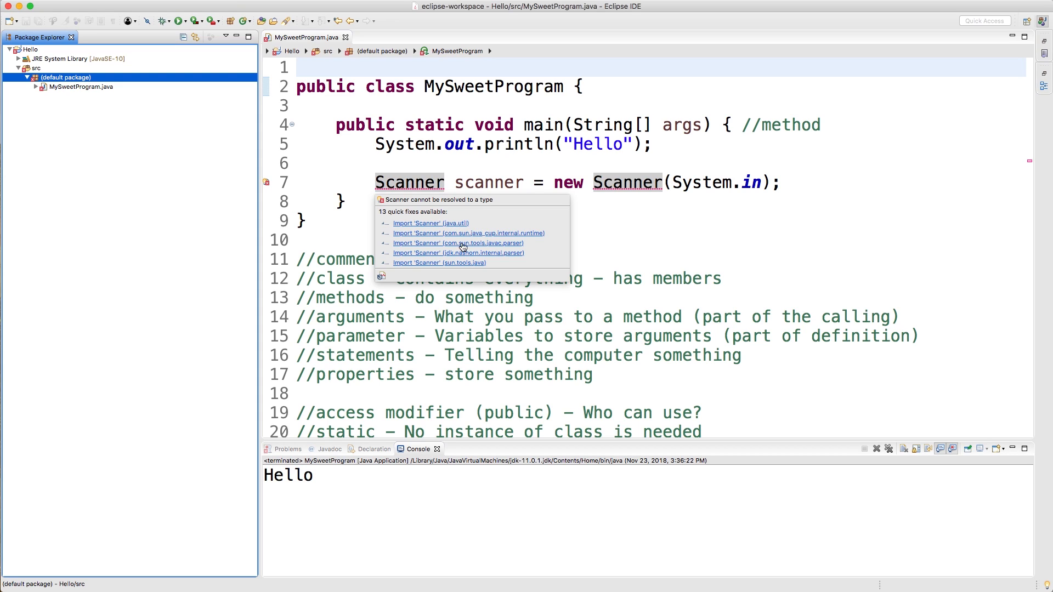
{"action": "mouse_move", "coordinate": [471, 248]}
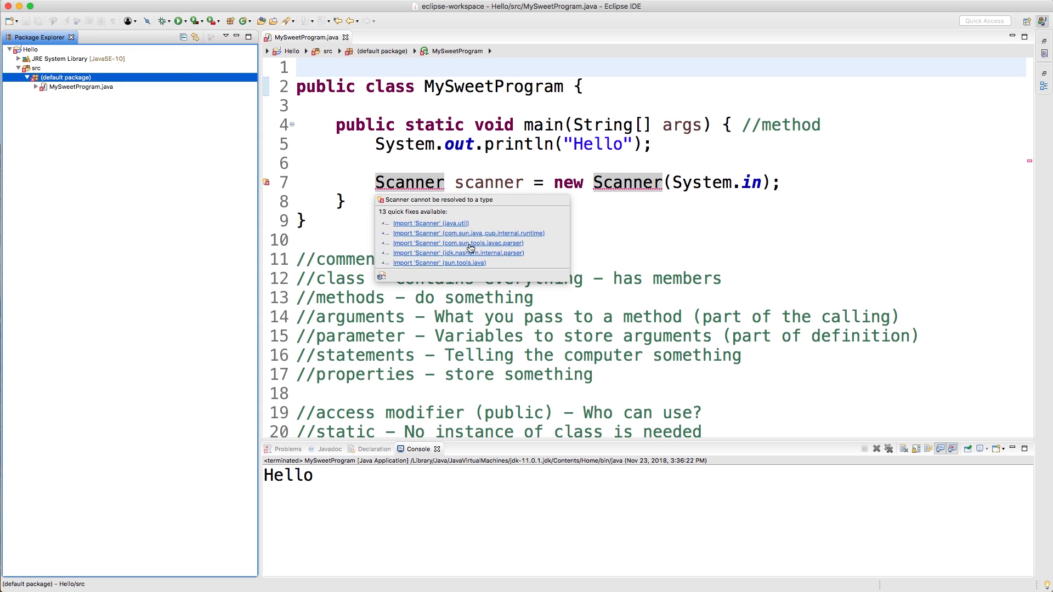
{"action": "mouse_move", "coordinate": [493, 226]}
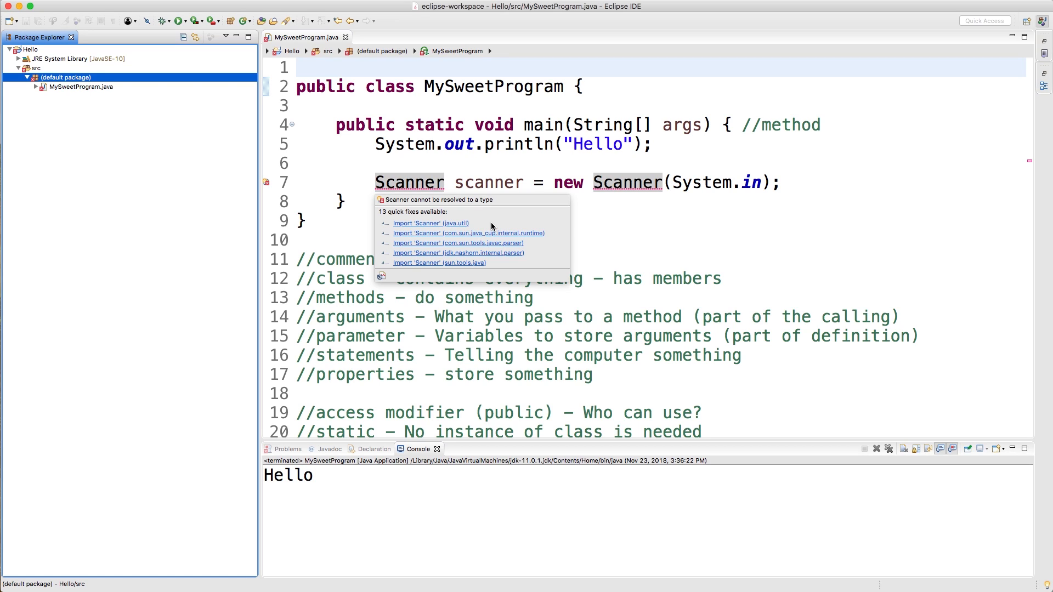
{"action": "mouse_move", "coordinate": [481, 223]}
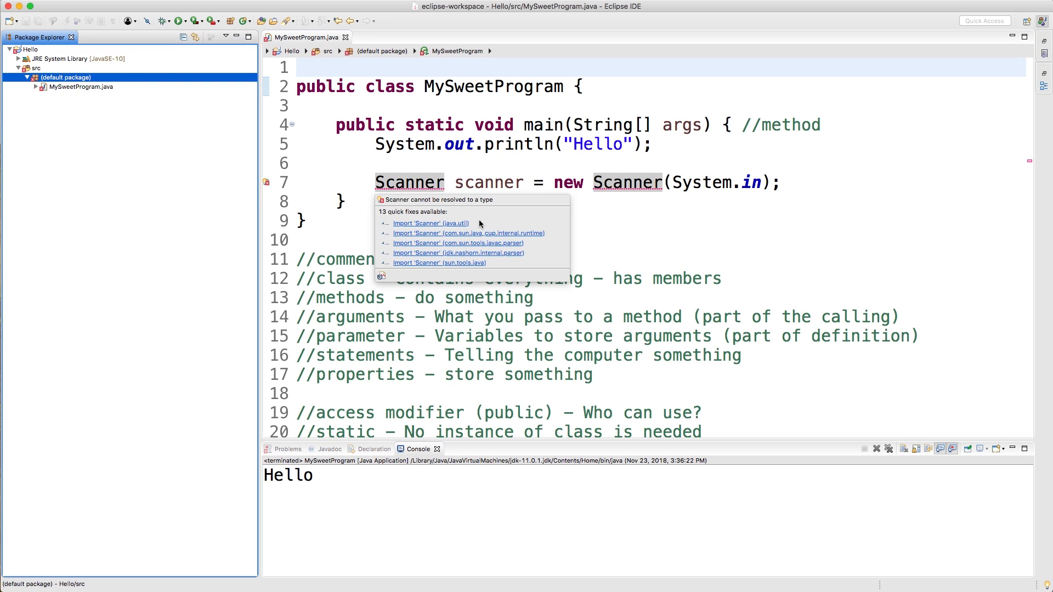
{"action": "mouse_move", "coordinate": [404, 227]}
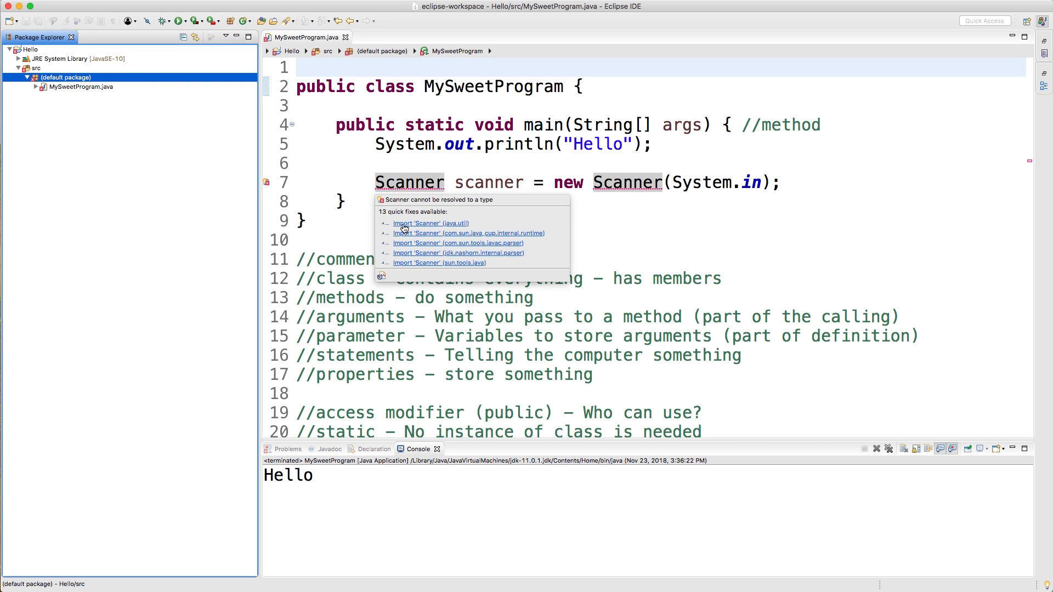
{"action": "mouse_move", "coordinate": [426, 229]}
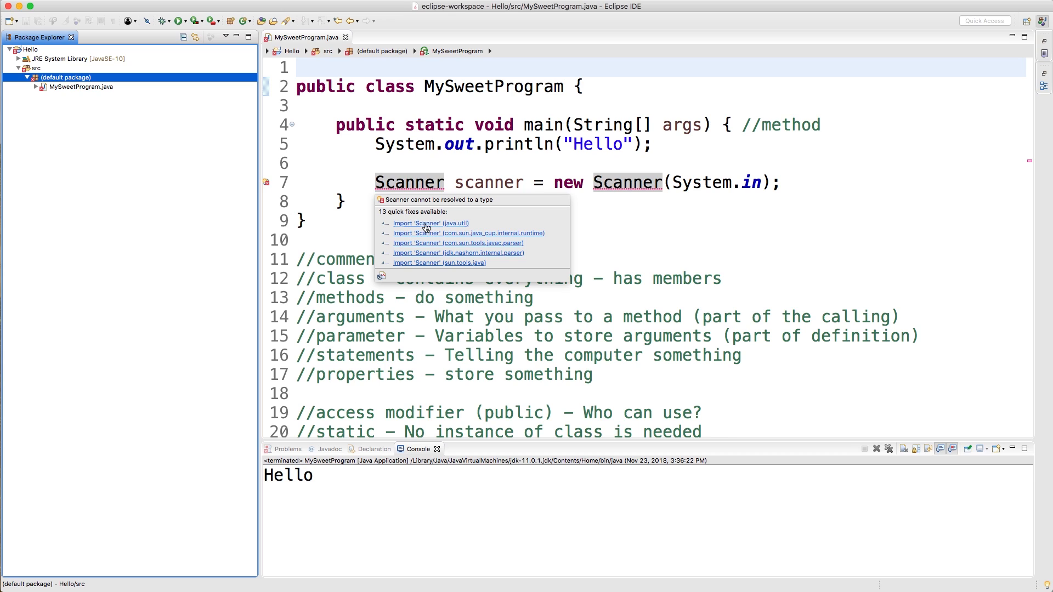
{"action": "left_click", "coordinate": [430, 224]}
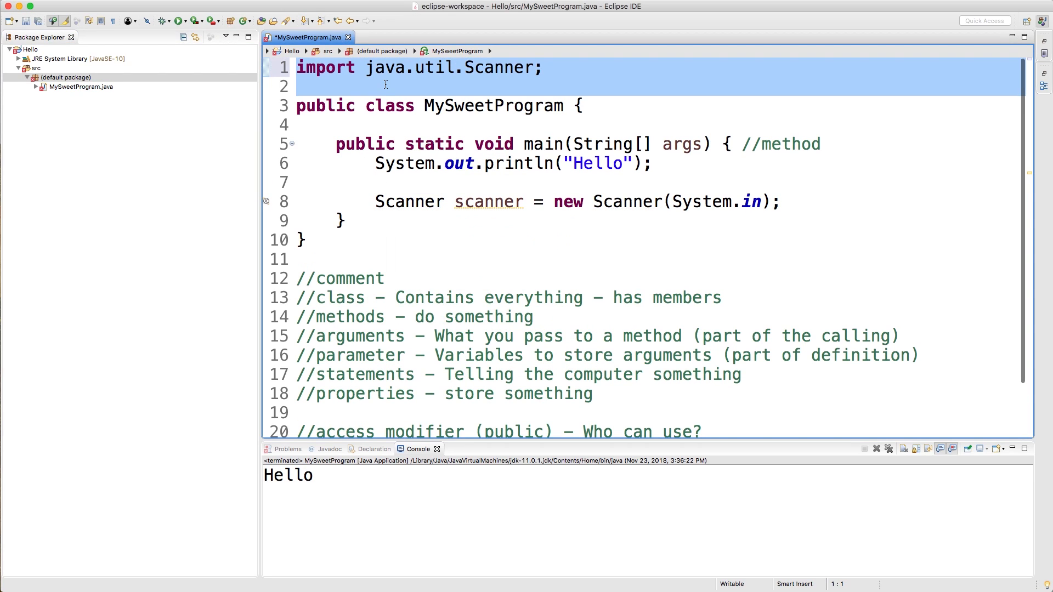
{"action": "left_click", "coordinate": [595, 81]}
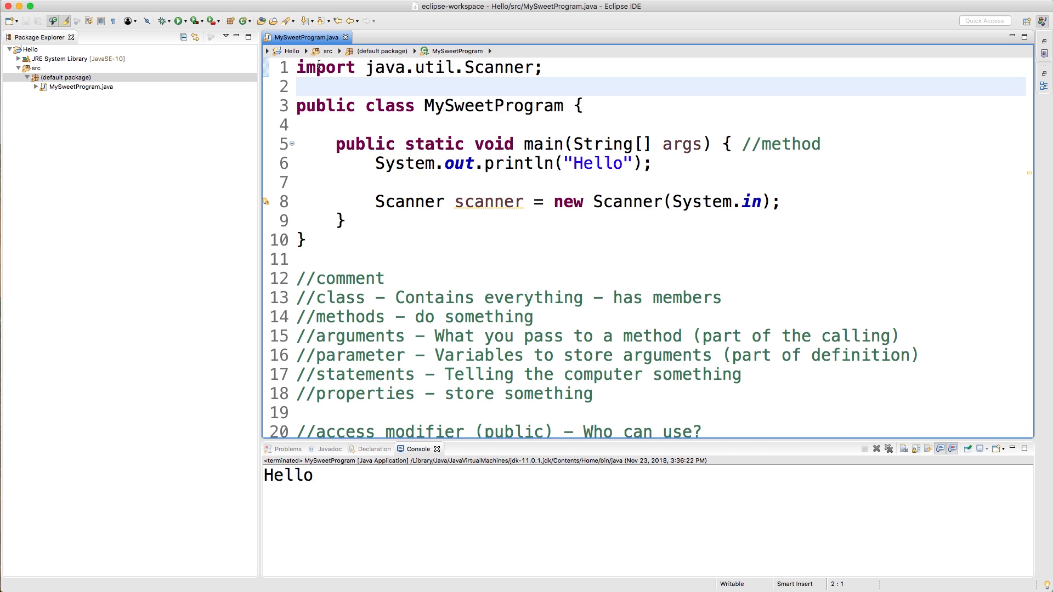
{"action": "mouse_move", "coordinate": [593, 87]}
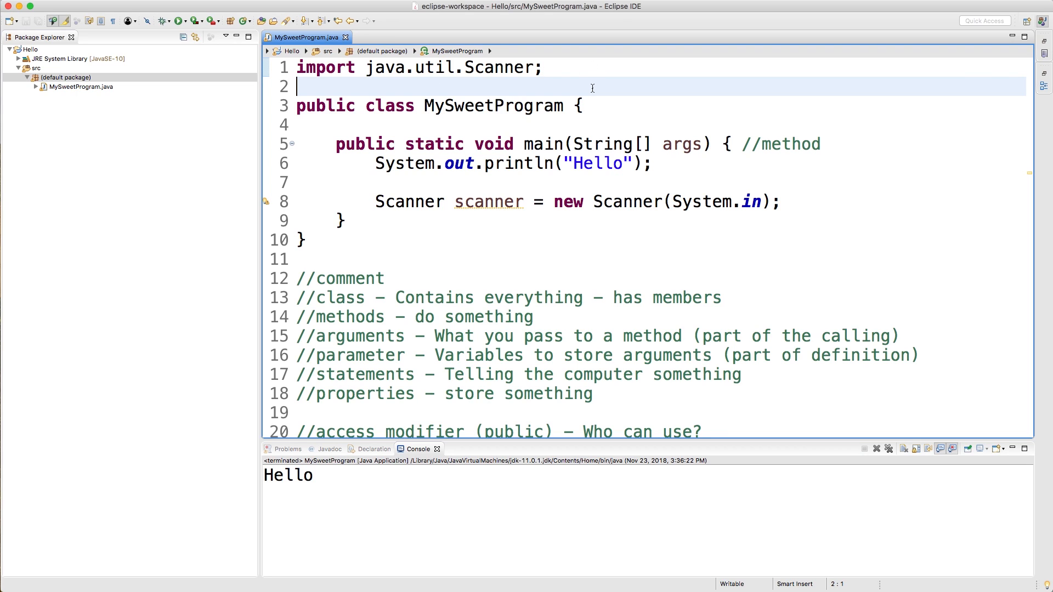
{"action": "double_click", "coordinate": [409, 202]}
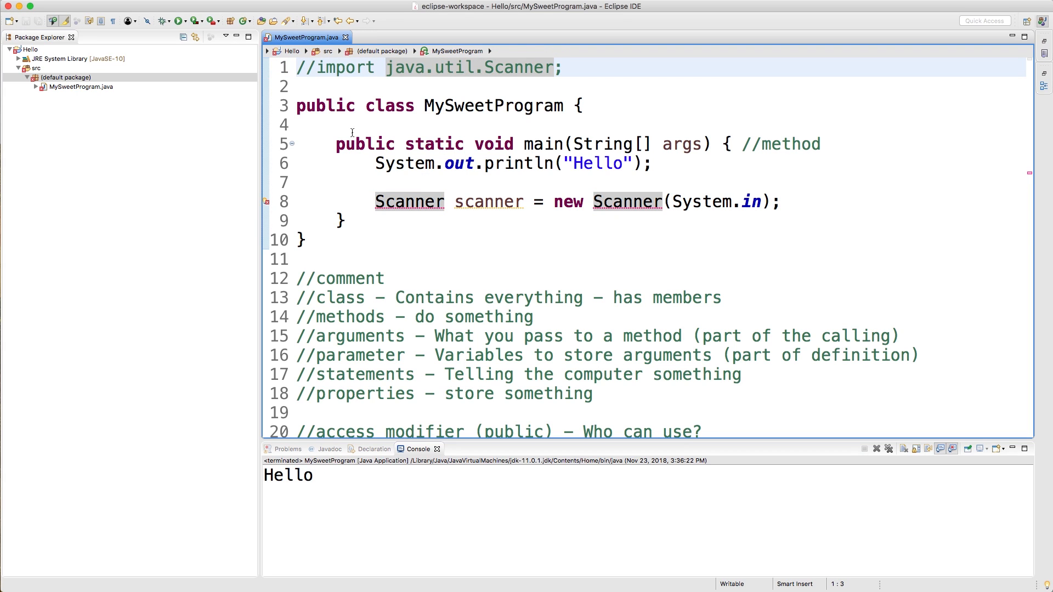
{"action": "type", "text": "java.util."}
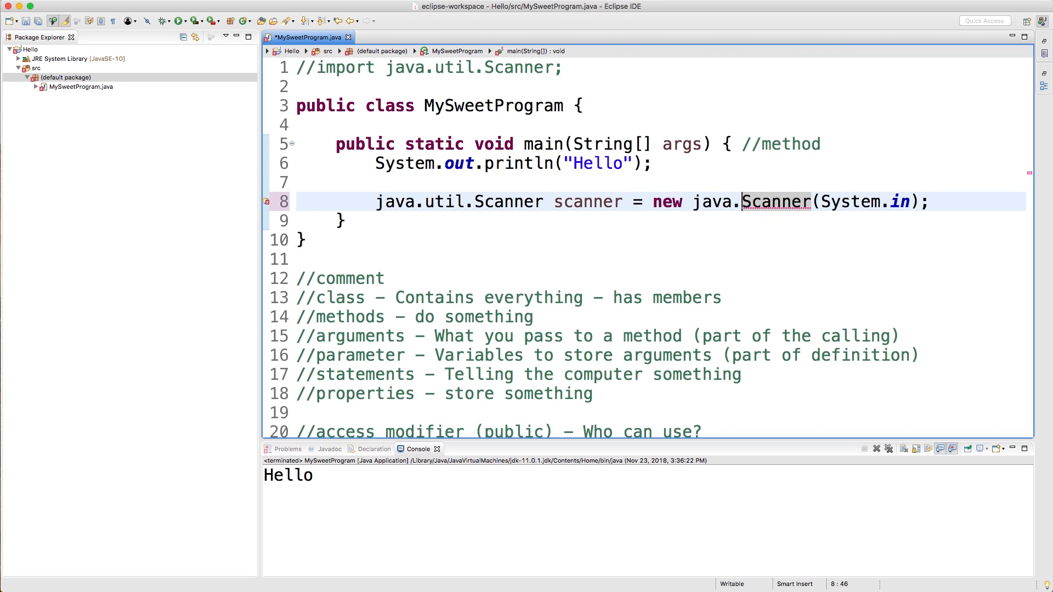
{"action": "type", "text": "util."}
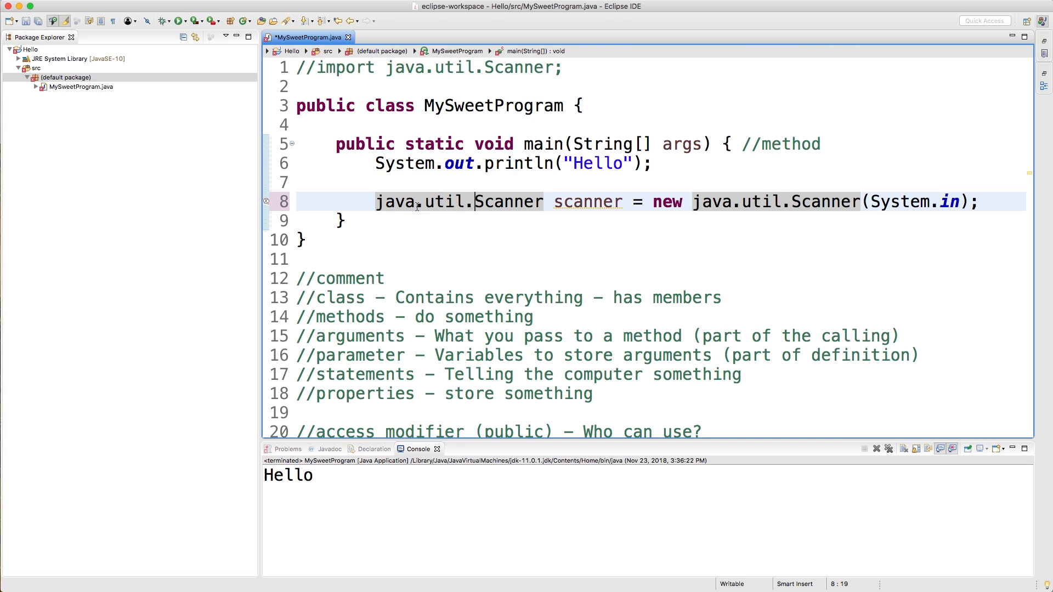
{"action": "left_click", "coordinate": [467, 202]}
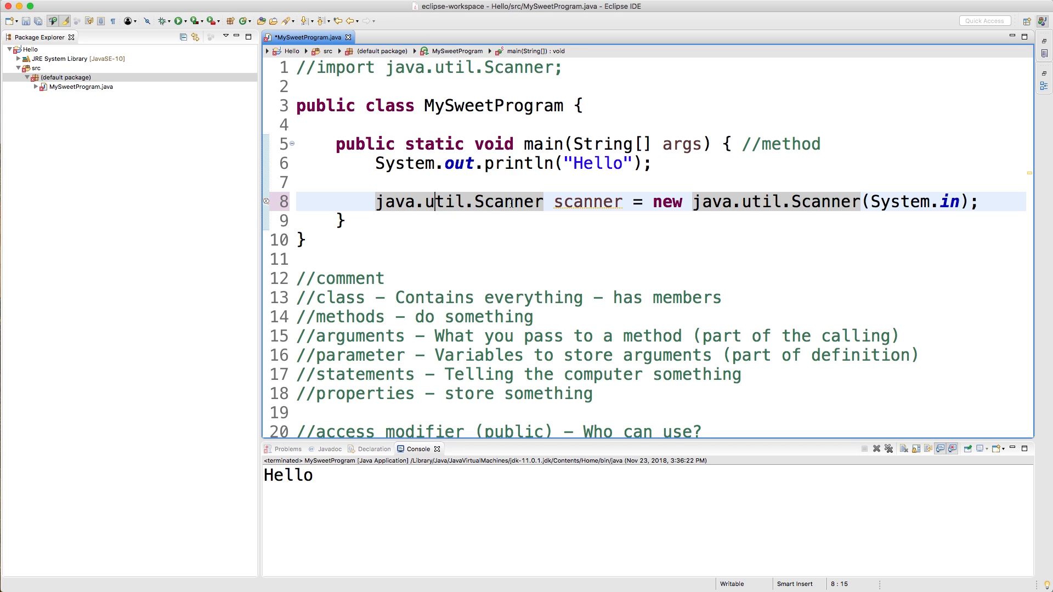
{"action": "mouse_move", "coordinate": [474, 202]}
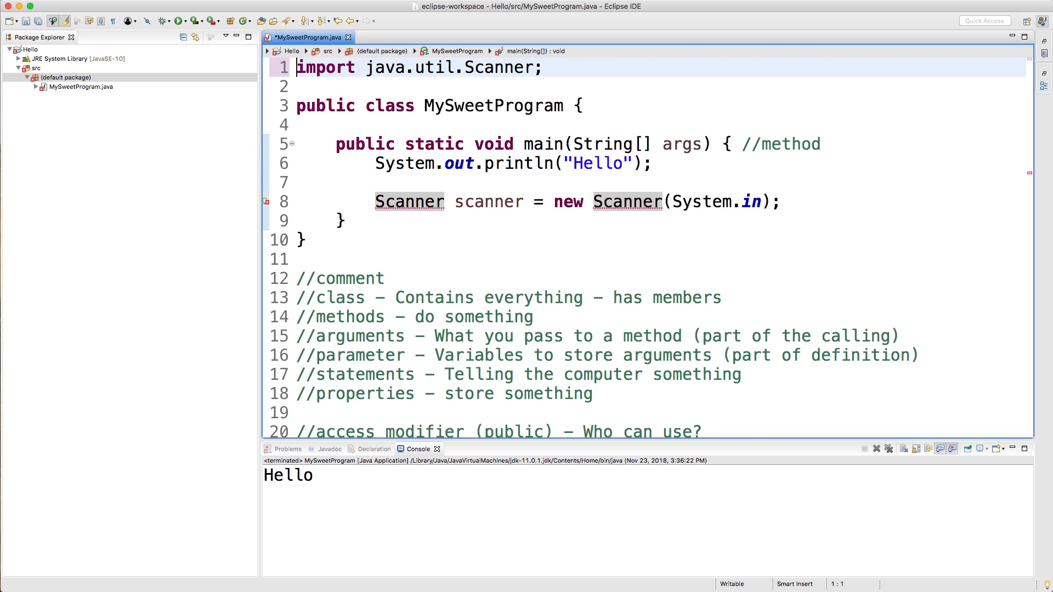
Save the file and move to the Scanner declaration line to start a comment.
{"action": "key", "text": "Cmd+S"}
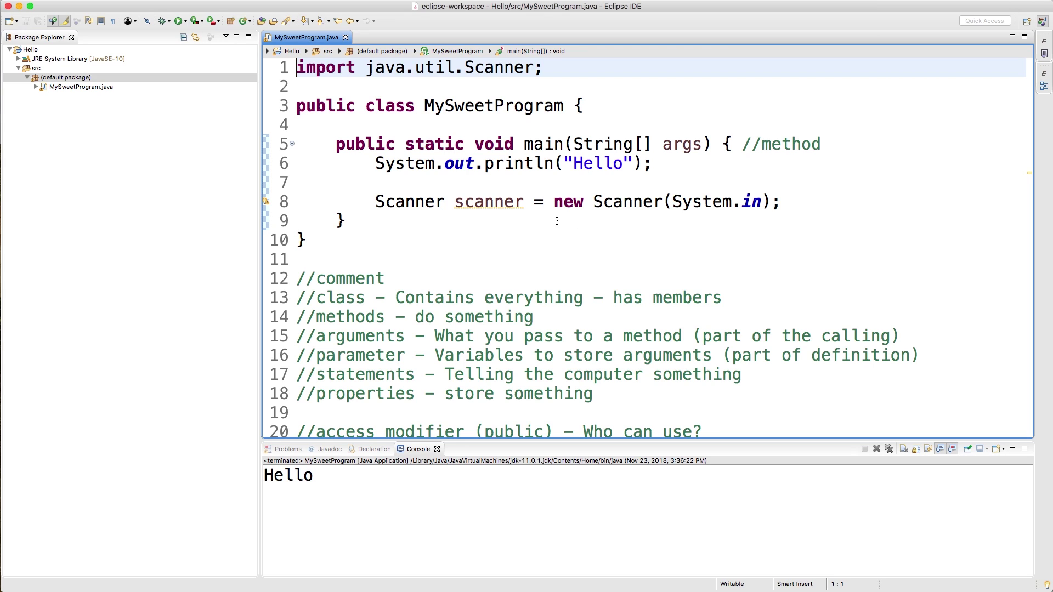
{"action": "left_click", "coordinate": [765, 202]}
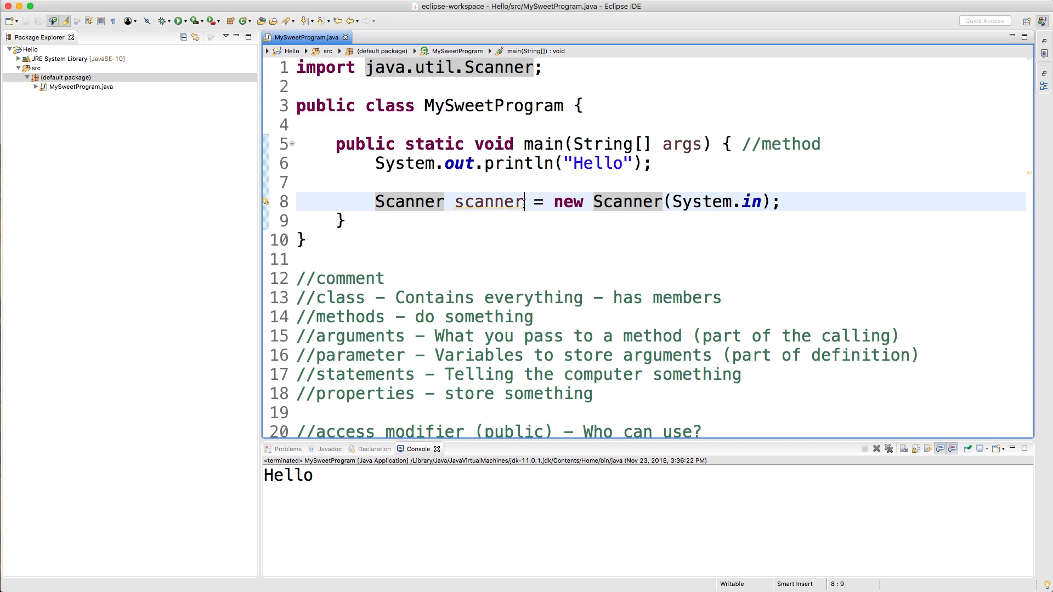
{"action": "double_click", "coordinate": [490, 202]}
{"action": "type", "text": "//"}
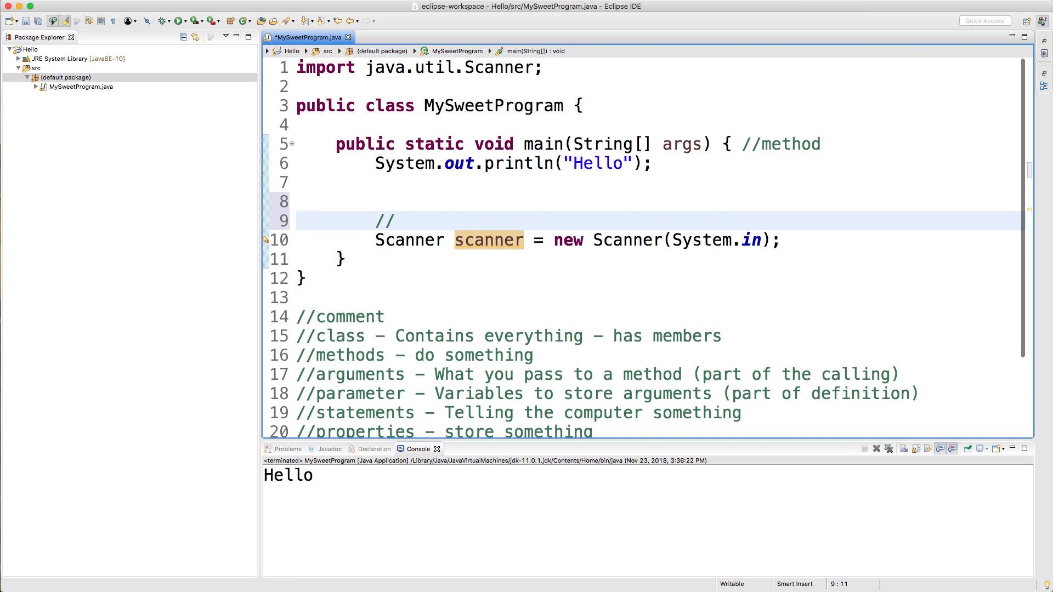
Write the comment text 'type identifier = new type();' above the declaration.
{"action": "type", "text": "type identifier ="}
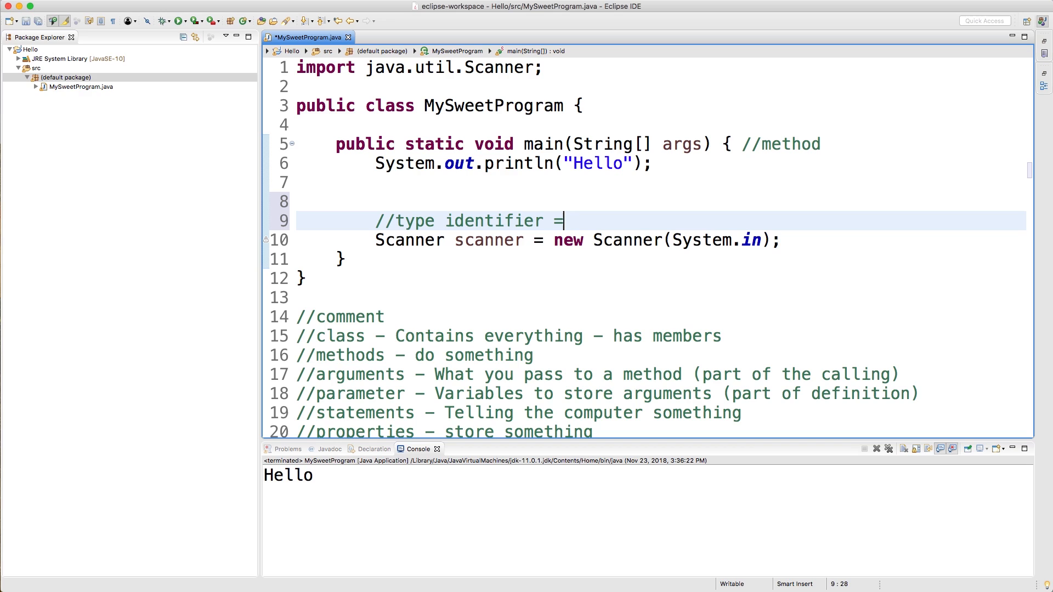
{"action": "type", "text": "new ty"}
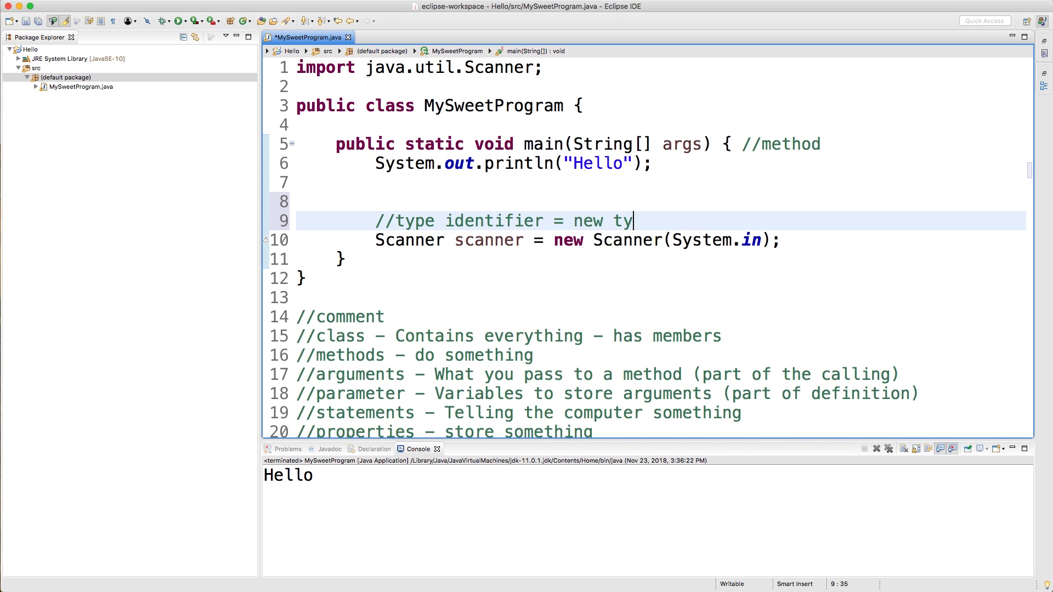
{"action": "type", "text": "pe();"}
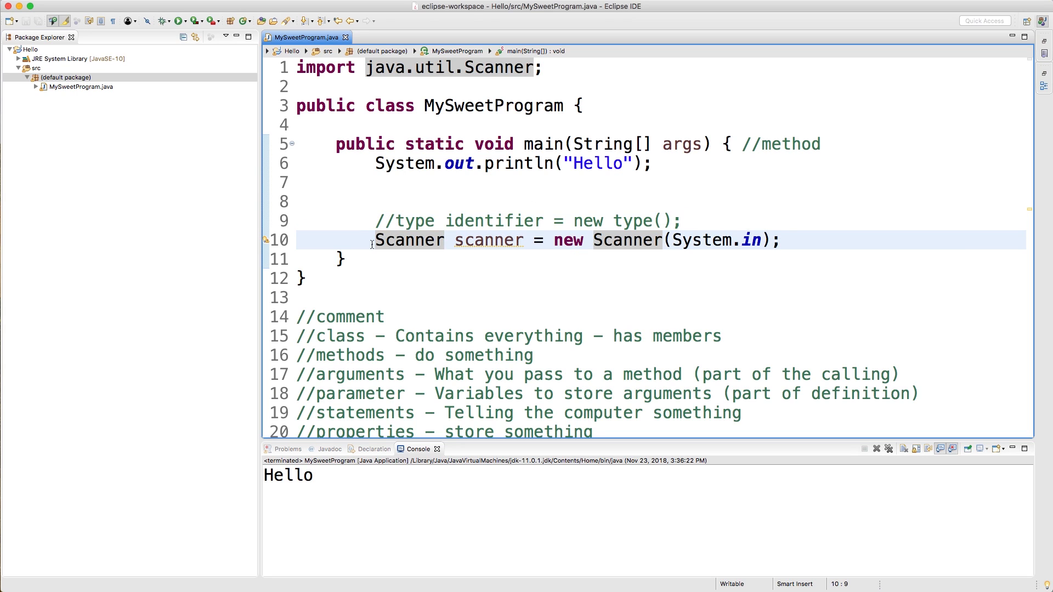
Review scanner, new and Scanner, then position at the end of the declaration.
{"action": "double_click", "coordinate": [488, 239]}
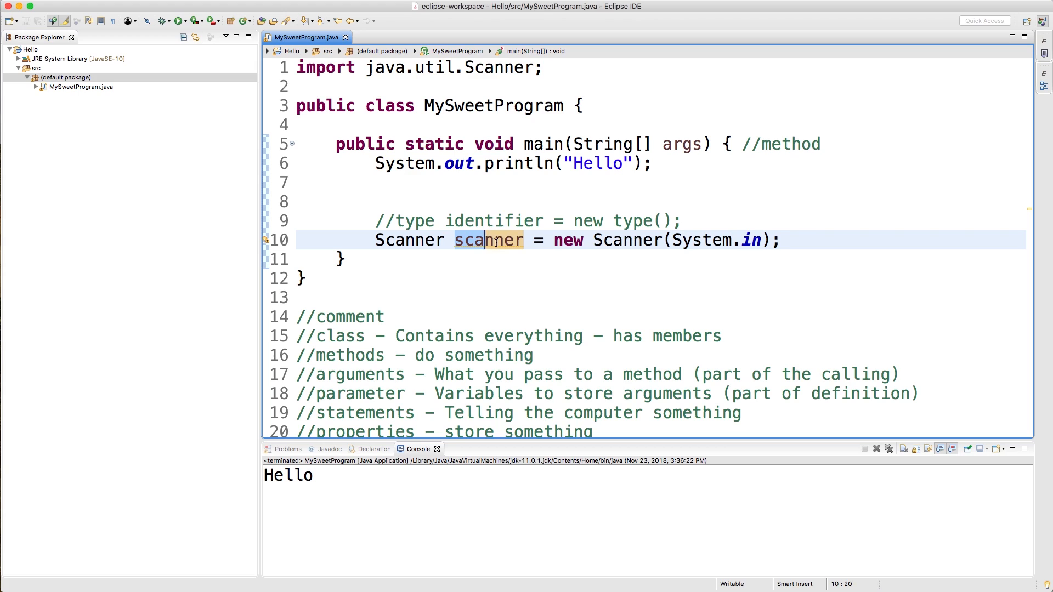
{"action": "double_click", "coordinate": [489, 239]}
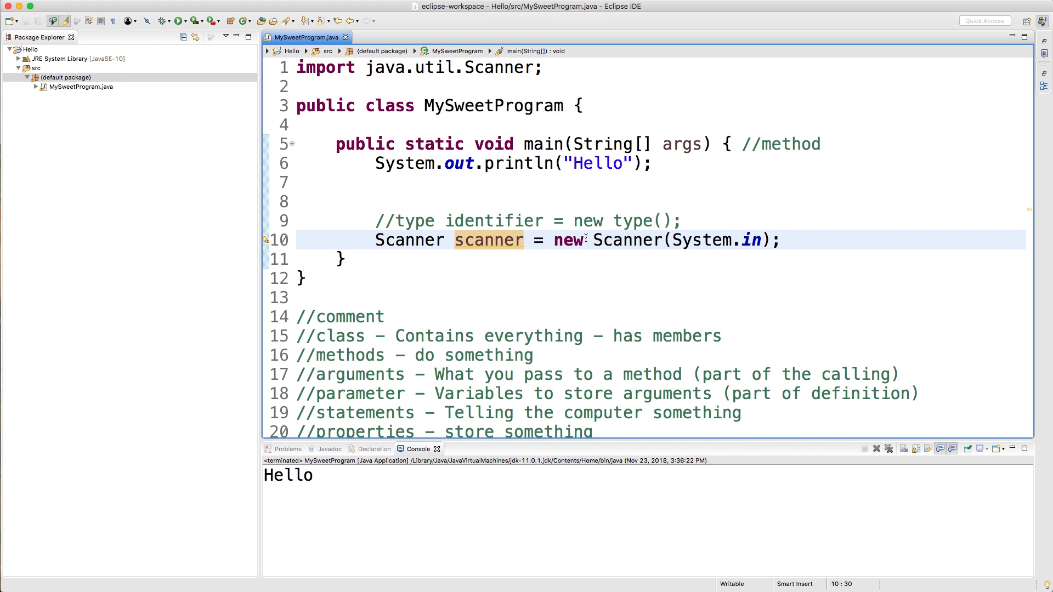
{"action": "double_click", "coordinate": [629, 240]}
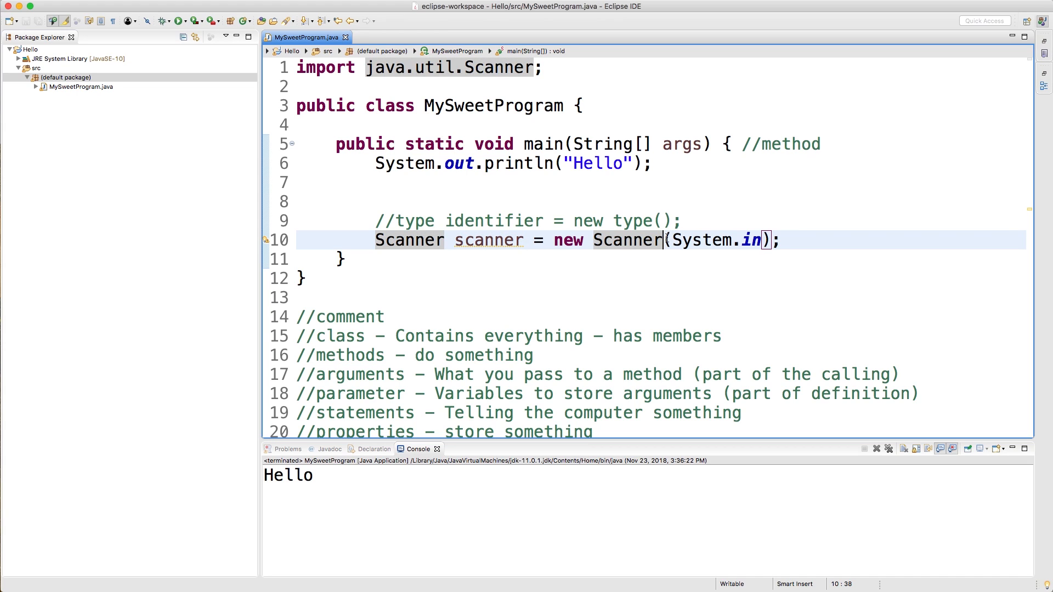
{"action": "mouse_move", "coordinate": [654, 241]}
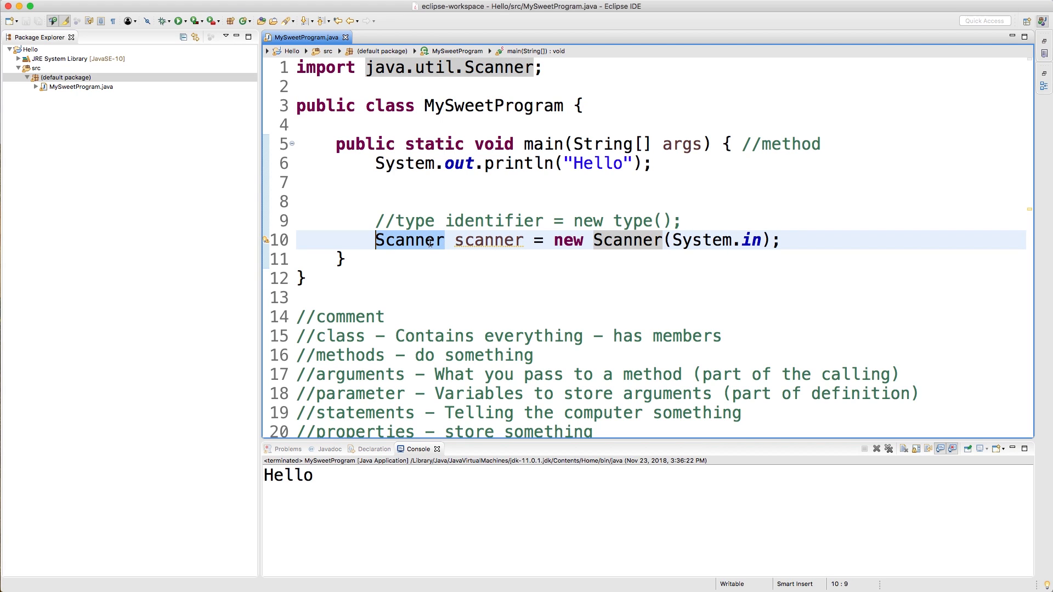
{"action": "mouse_move", "coordinate": [409, 240]}
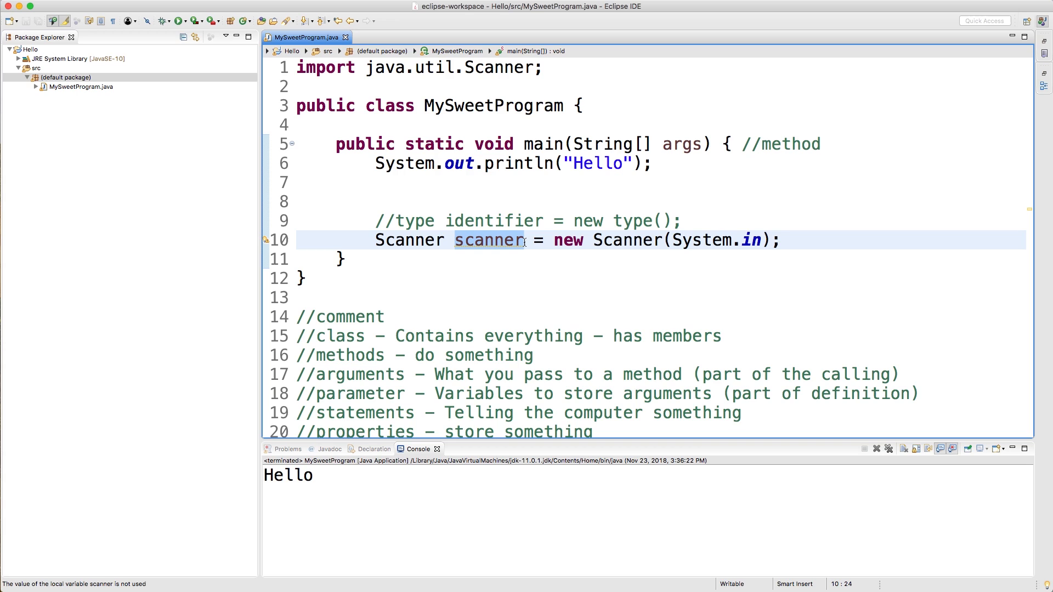
{"action": "left_click", "coordinate": [683, 240]}
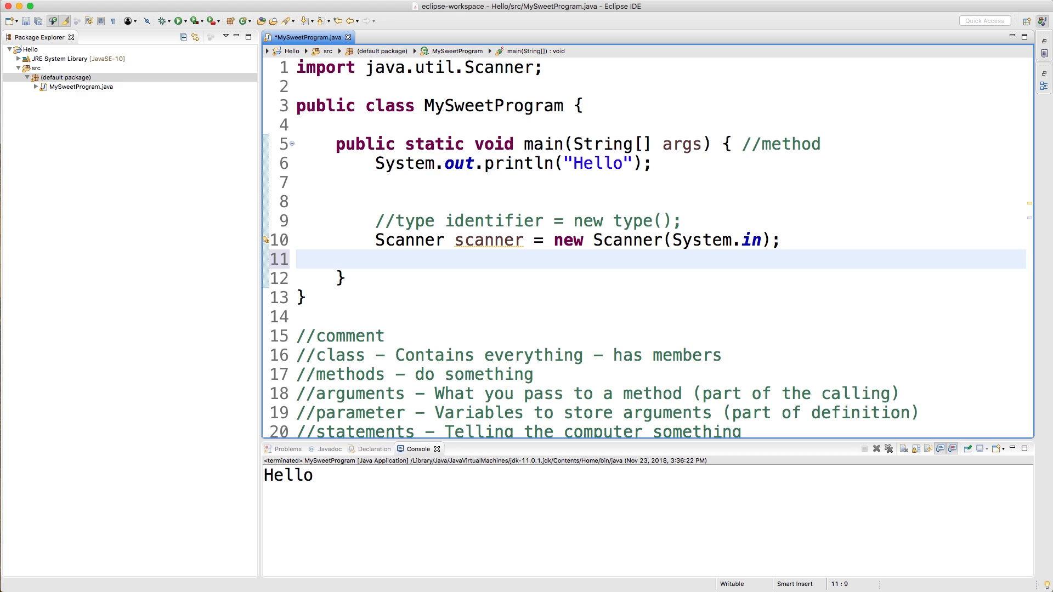
Write String name = scanner.nextLine(); using content assist for nextLine().
{"action": "type", "text": "S"}
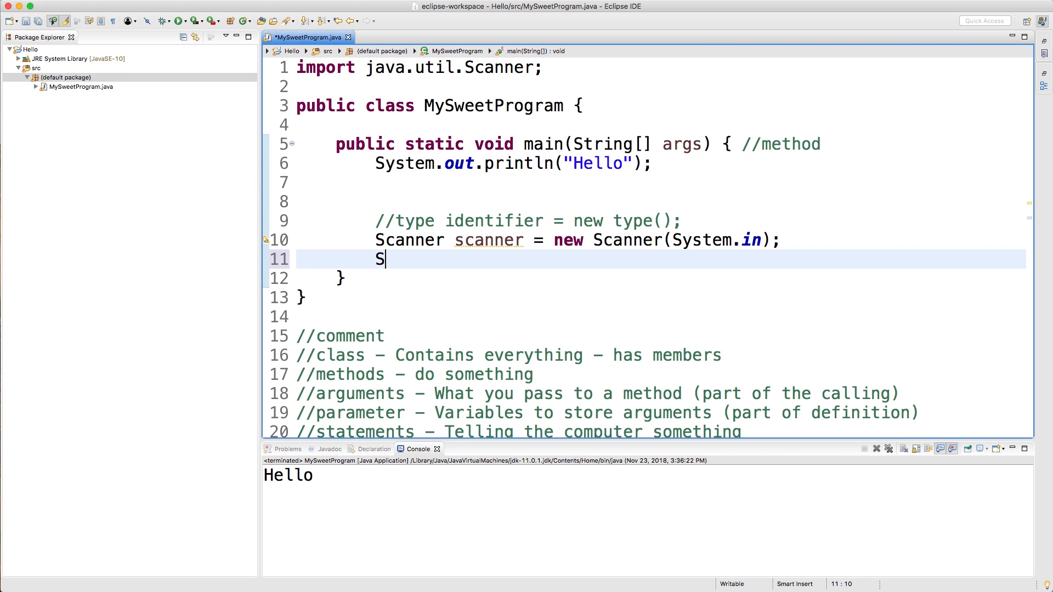
{"action": "type", "text": "tring"}
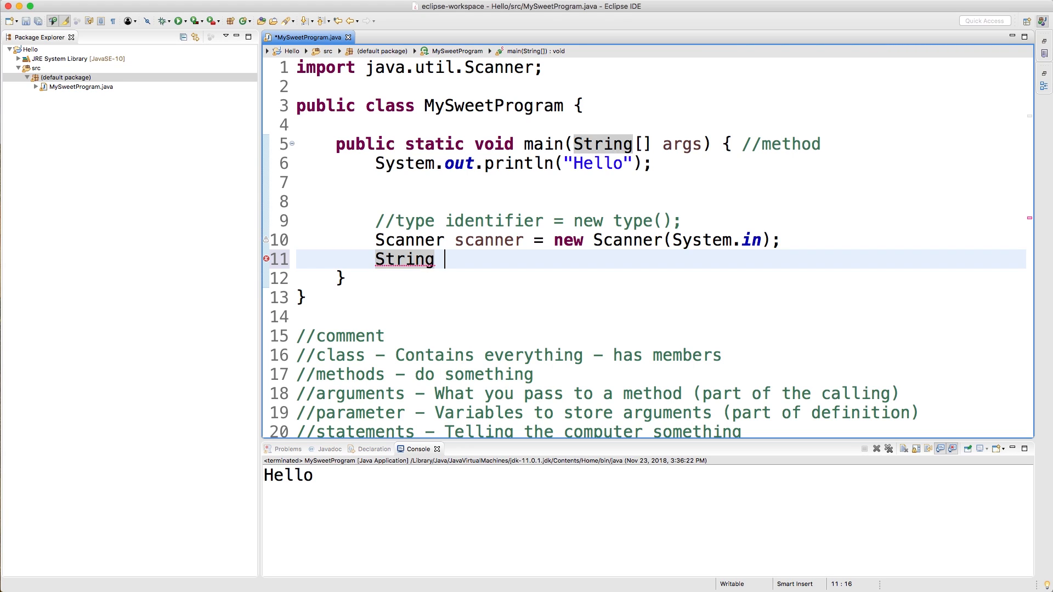
{"action": "type", "text": "n"}
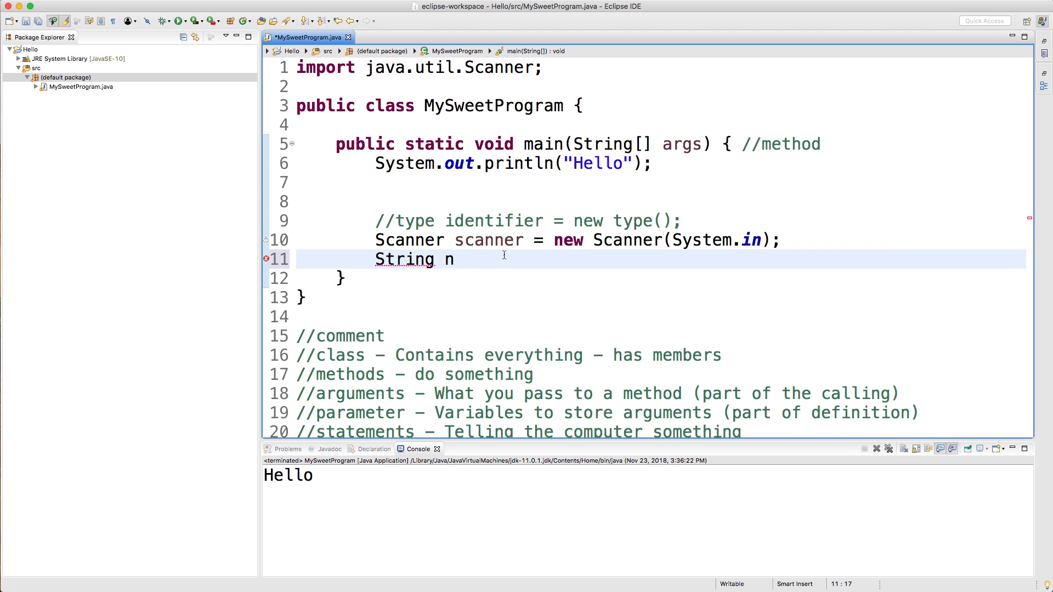
{"action": "type", "text": "ame ="}
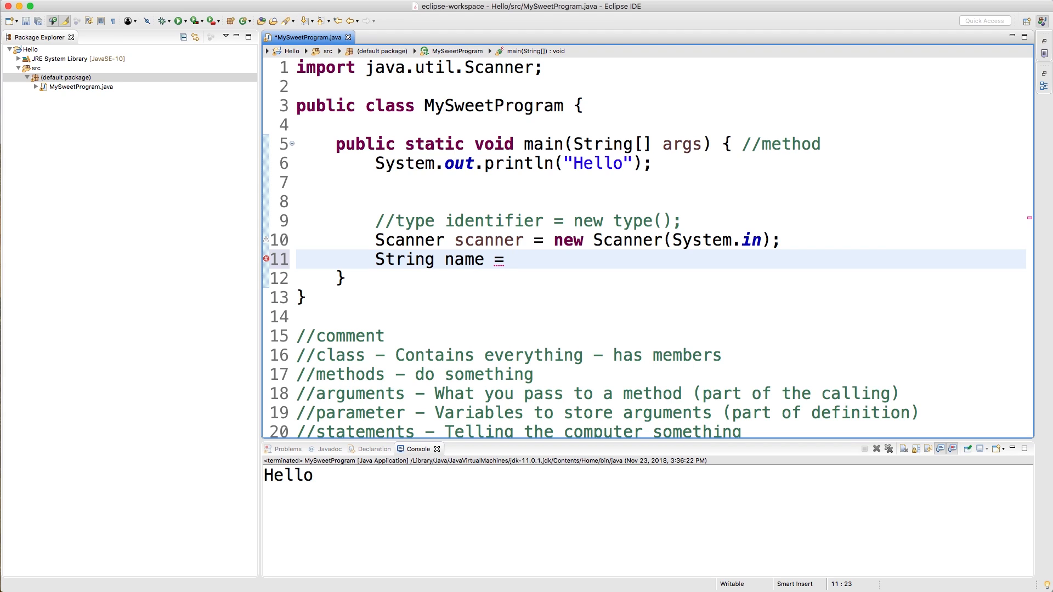
{"action": "type", "text": "scanner.next"}
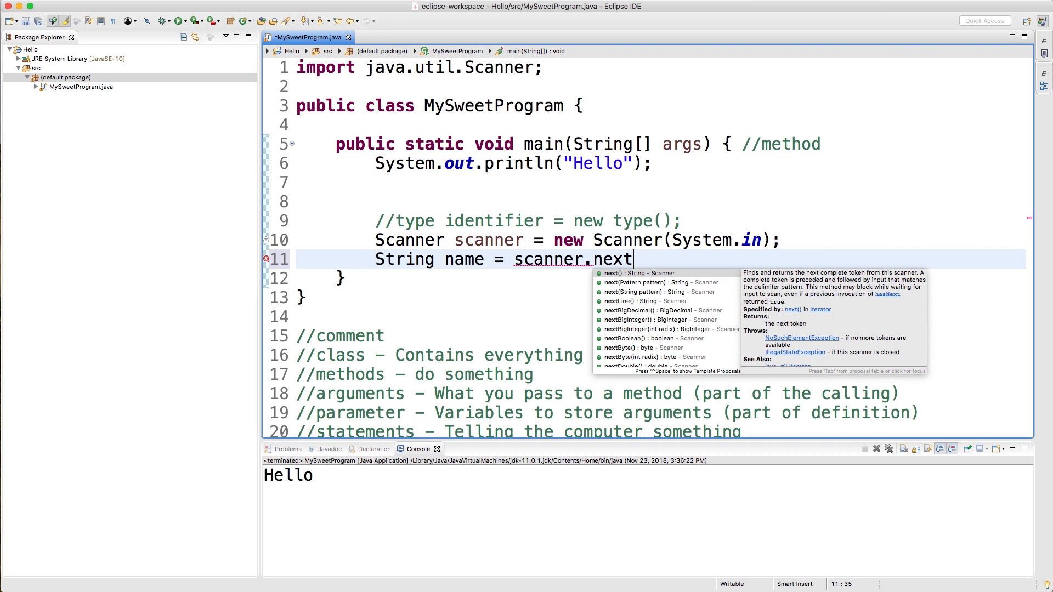
{"action": "left_click", "coordinate": [619, 301]}
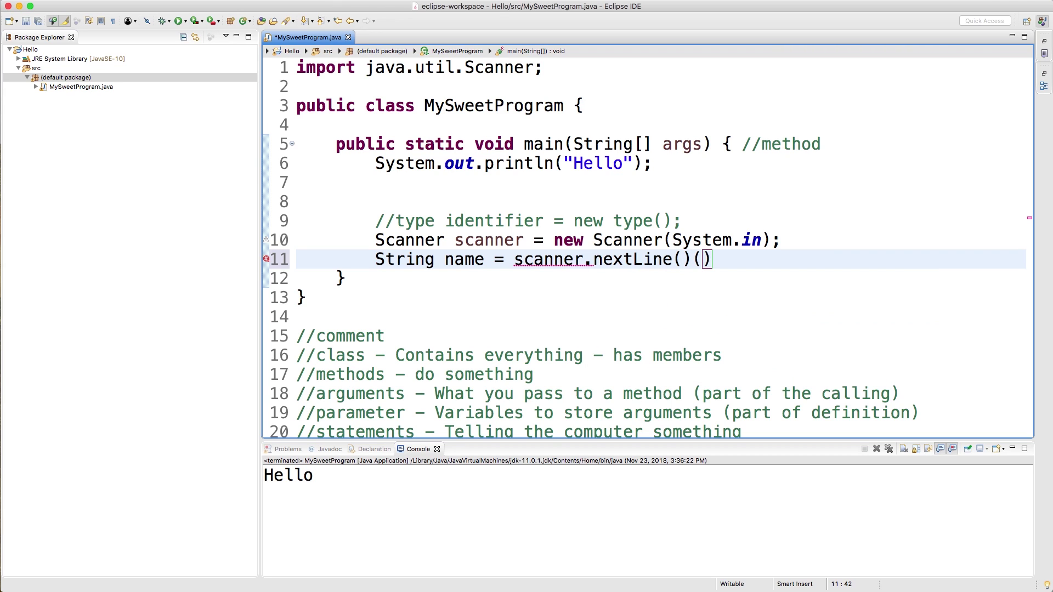
{"action": "key", "text": "Backspace"}
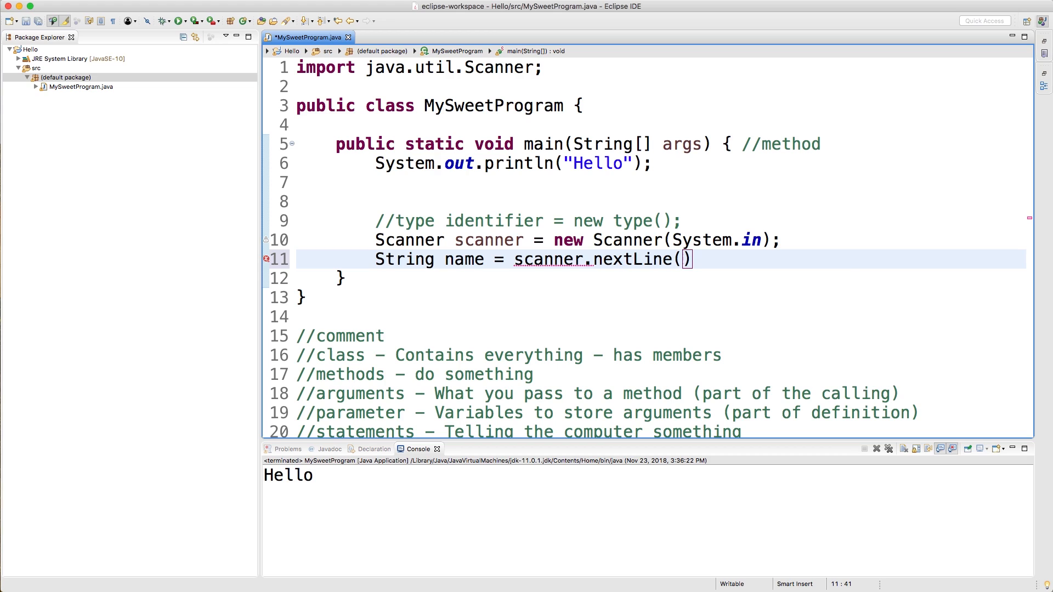
{"action": "type", "text": ";"}
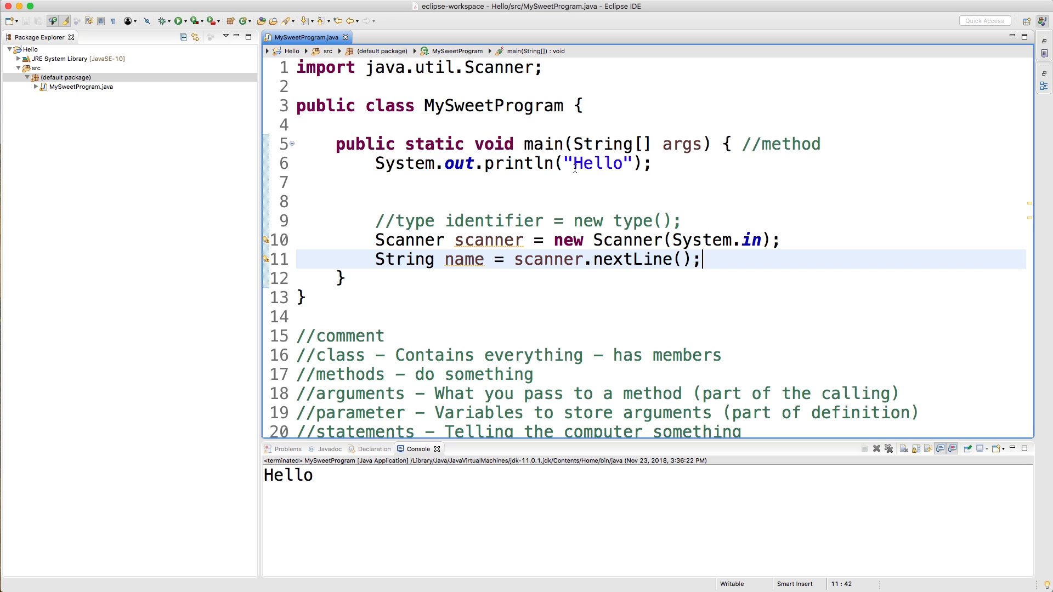
Change the first println text to "What is your name?".
{"action": "type", "text": "W"}
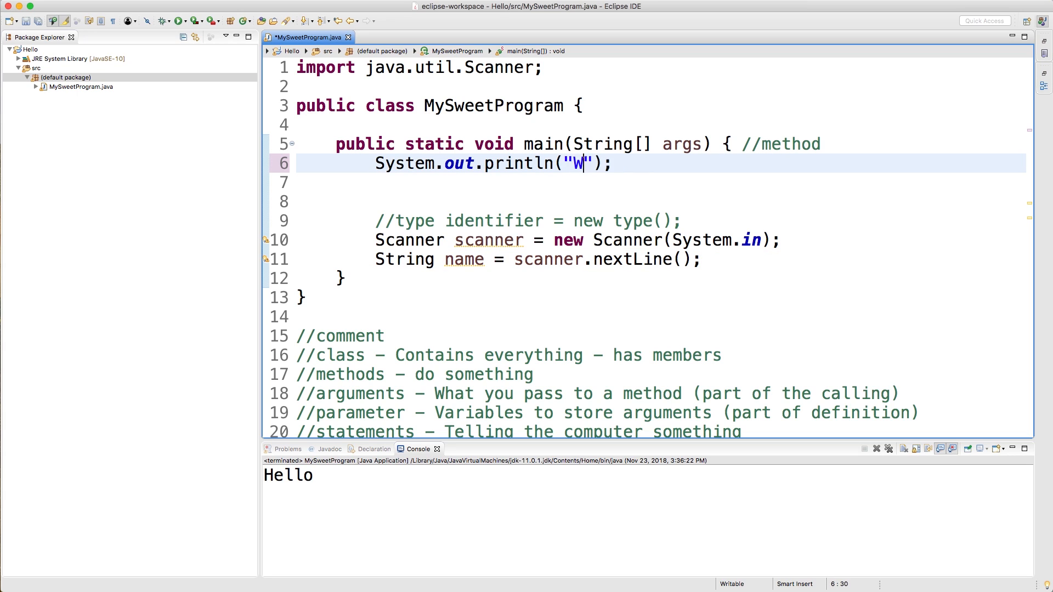
{"action": "type", "text": "hat is your name?"}
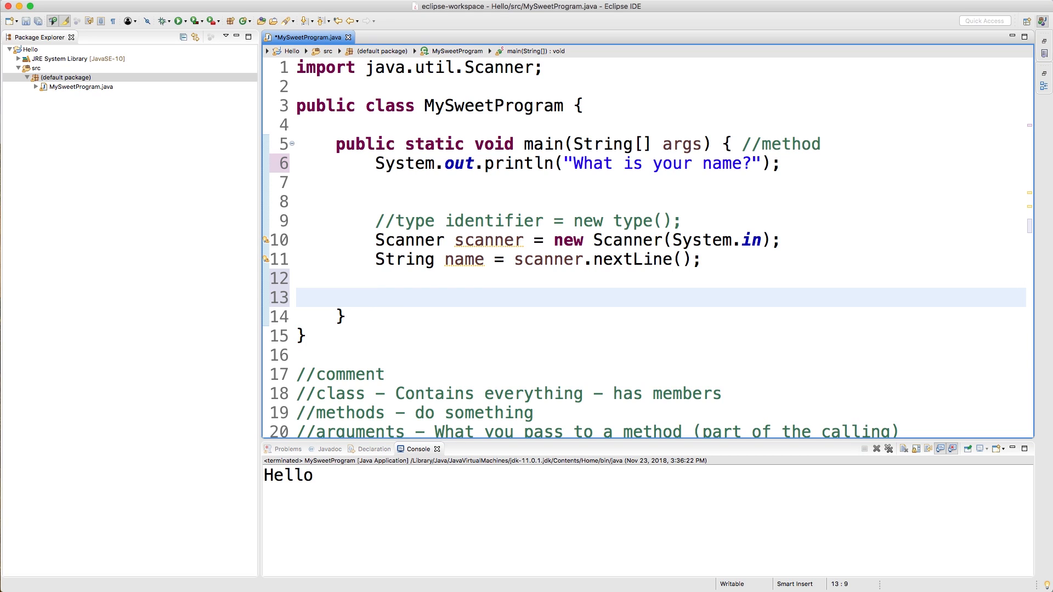
Add System.out.println("hello " + name) via sysout template and start a run.
{"action": "type", "text": "sy"}
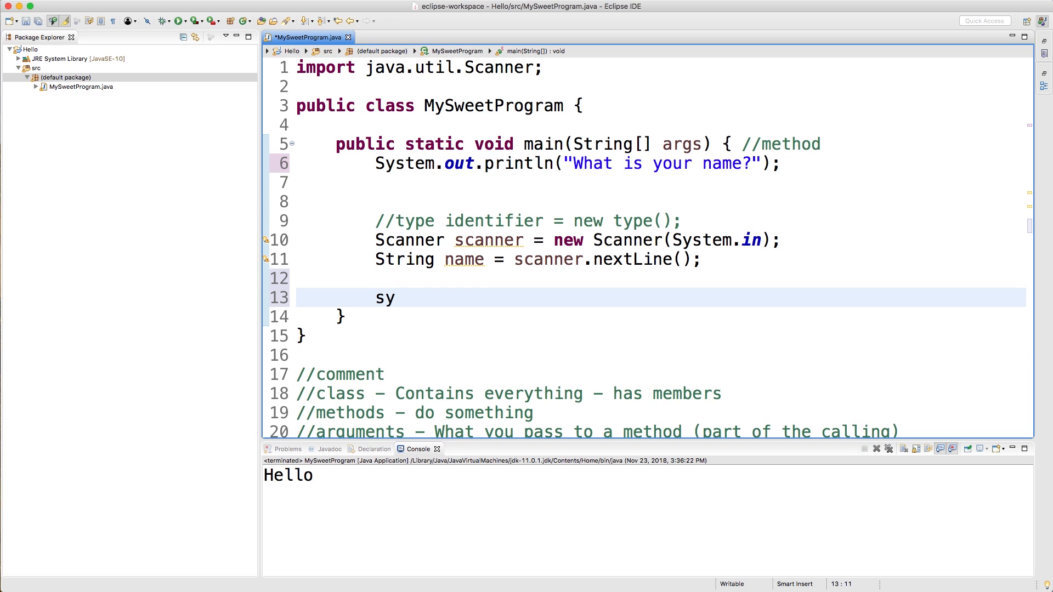
{"action": "type", "text": "sout"}
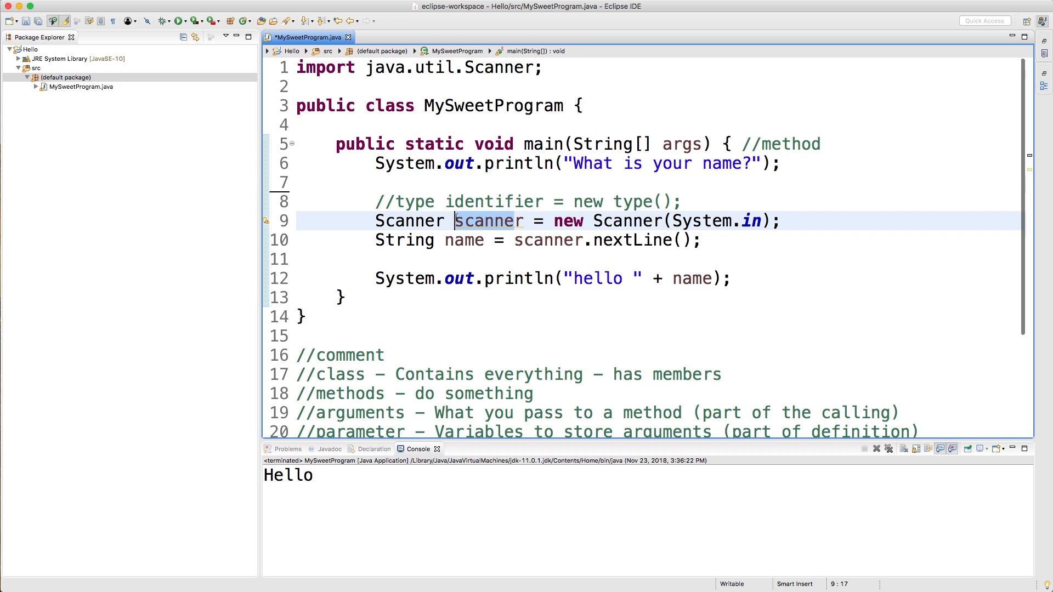
{"action": "left_click", "coordinate": [596, 241]}
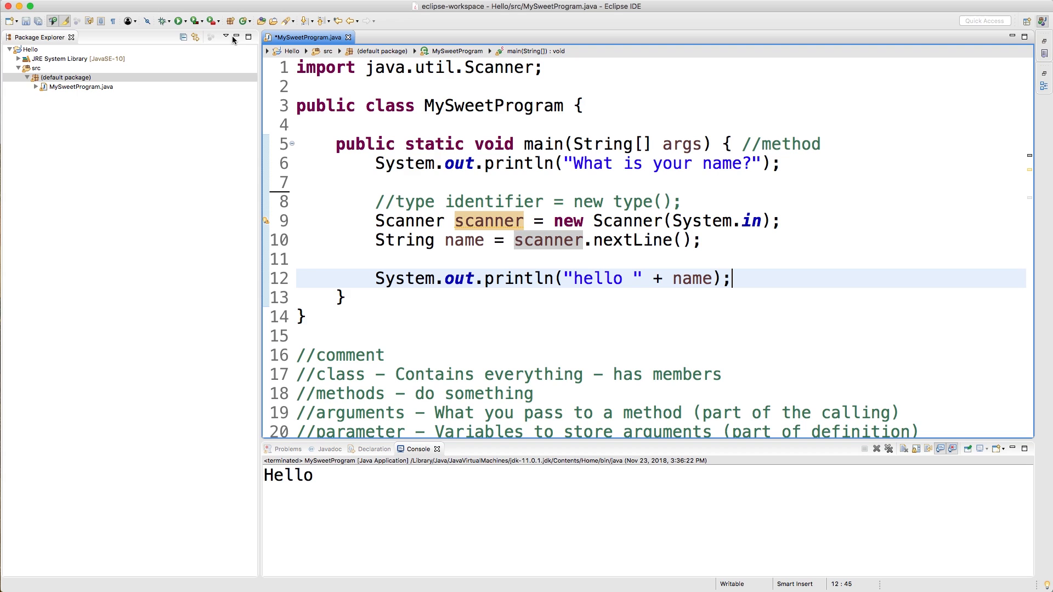
{"action": "left_click", "coordinate": [178, 21]}
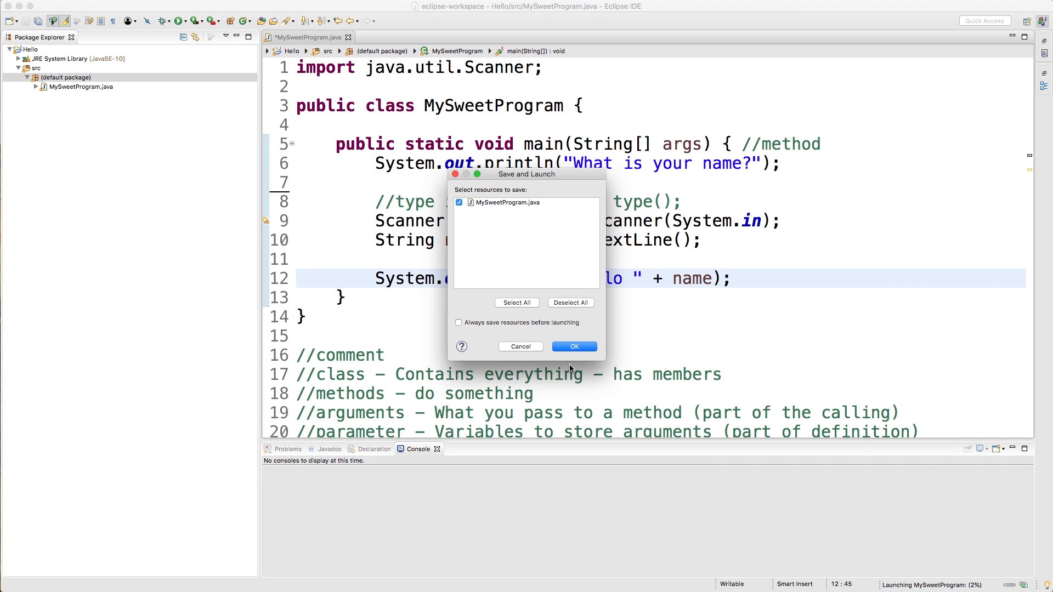
Launch the program, answer the prompt with 'Caleb' and get the hello greeting.
{"action": "left_click", "coordinate": [575, 347]}
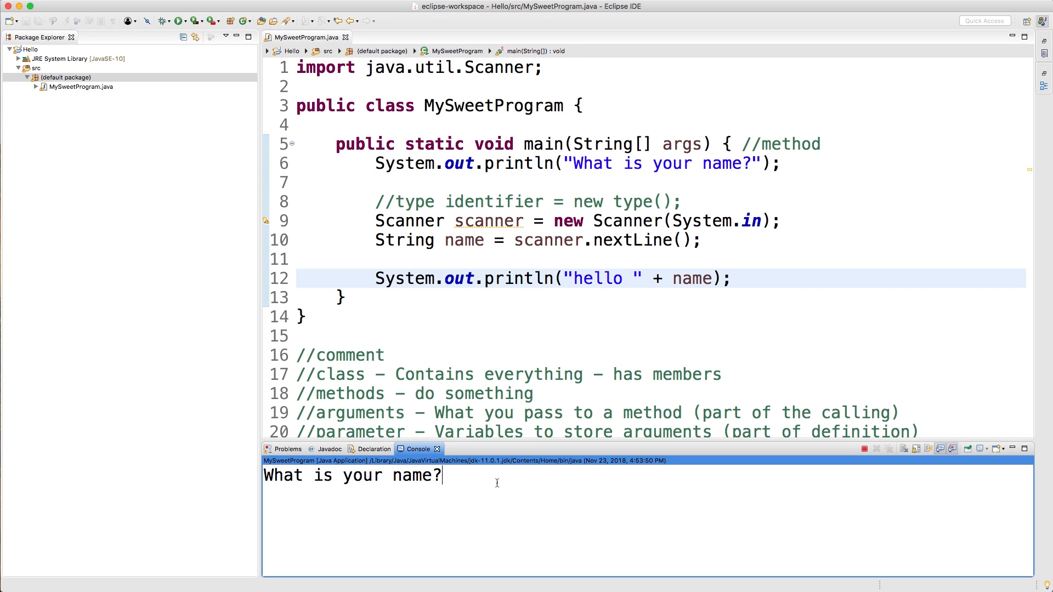
{"action": "type", "text": "Caleb"}
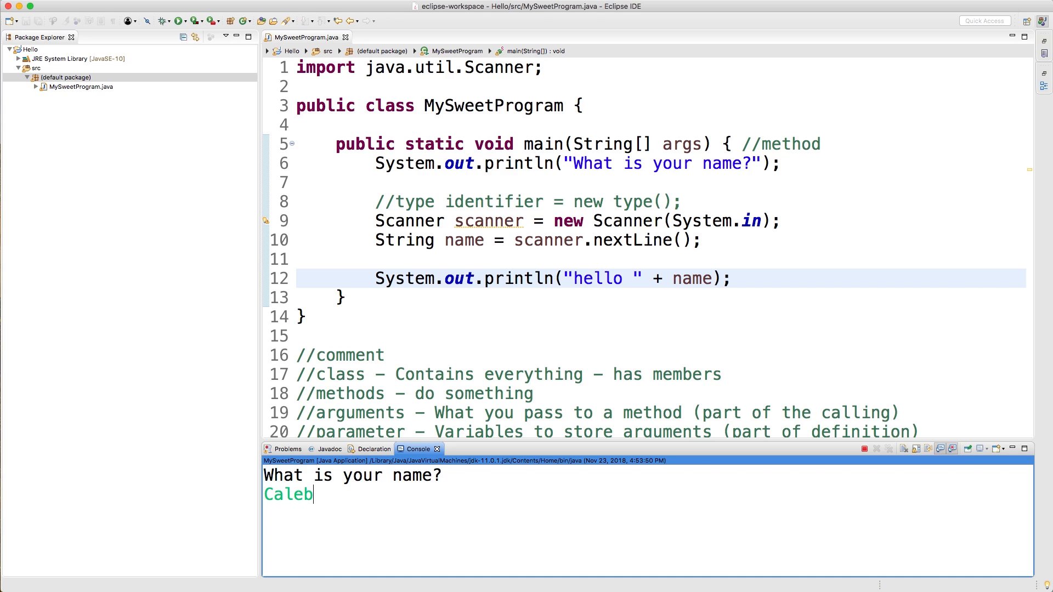
{"action": "key", "text": "enter"}
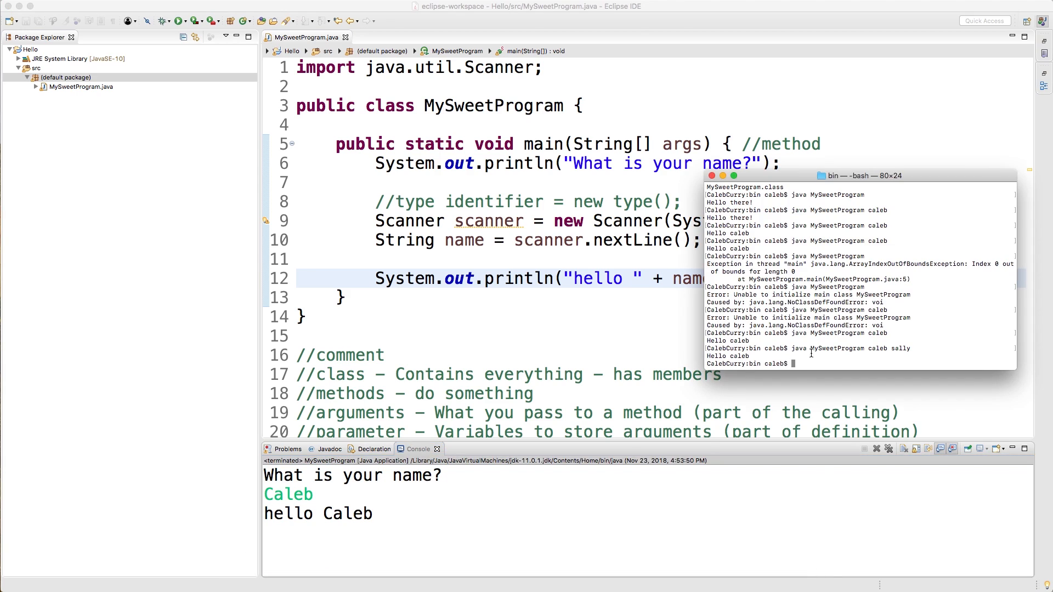
Run java MySweetProgram in Terminal, answer with a name, and return to Eclipse.
{"action": "type", "text": "java MySweetProgram caleb sally"}
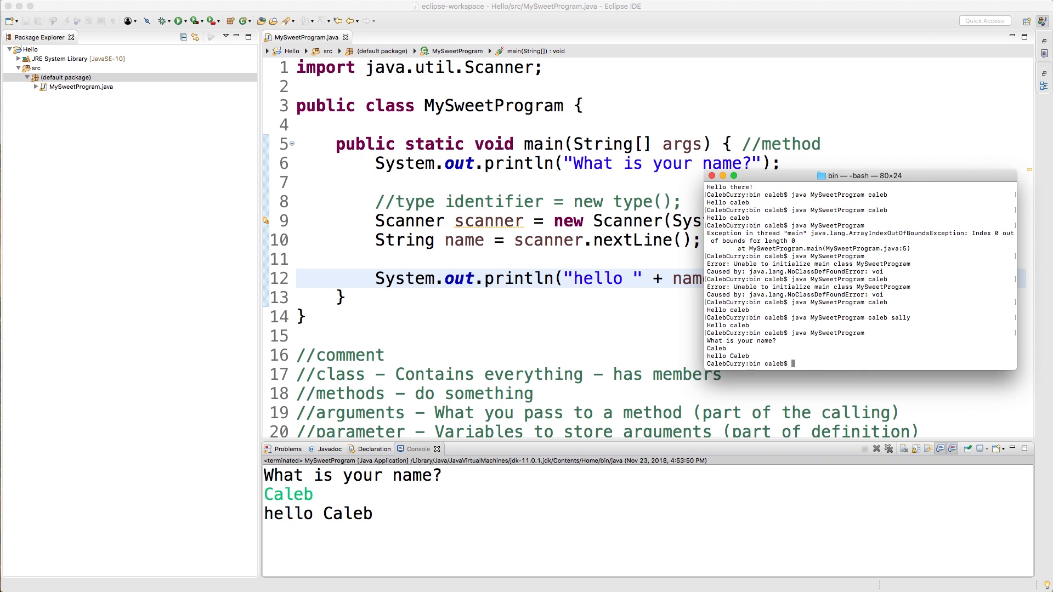
{"action": "left_click", "coordinate": [792, 165]}
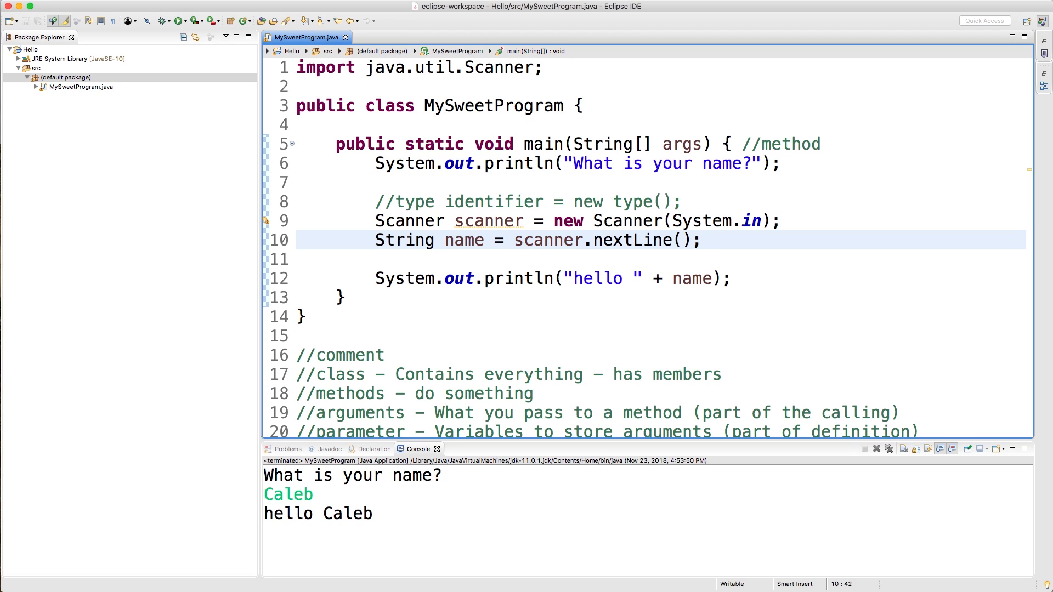
{"action": "mouse_move", "coordinate": [788, 307]}
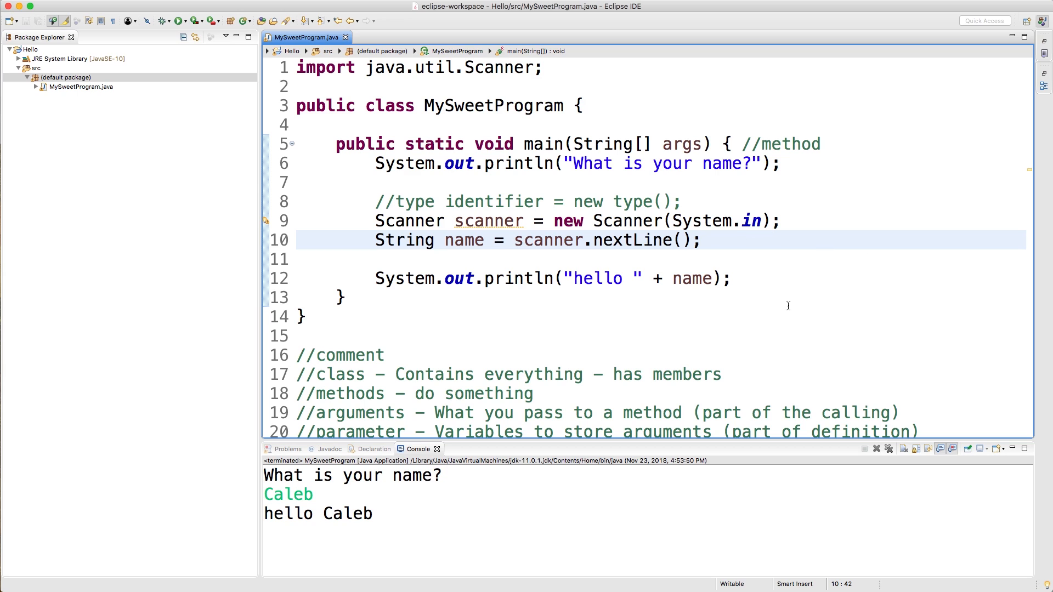
Review the notes comments below main, then add a blank line after the nextLine read.
{"action": "scroll", "scroll_direction": "down", "scroll_amount": 3}
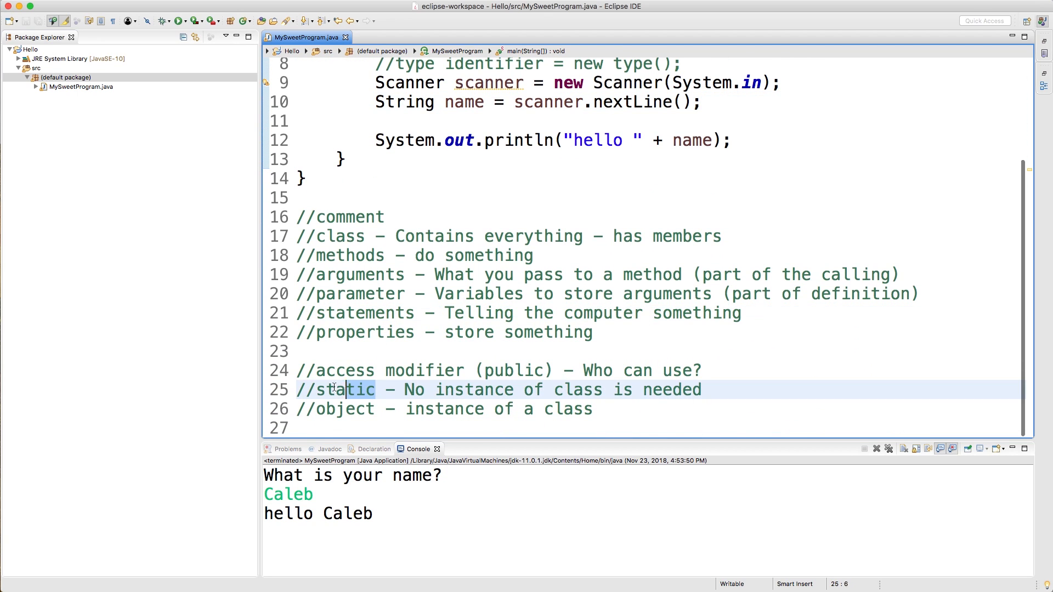
{"action": "double_click", "coordinate": [345, 389]}
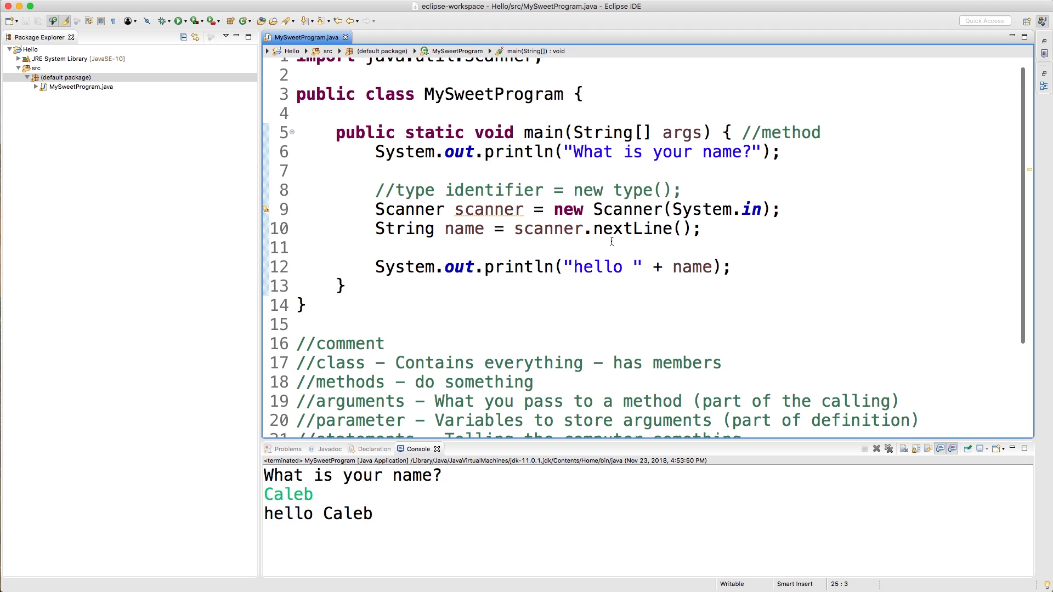
{"action": "double_click", "coordinate": [633, 228]}
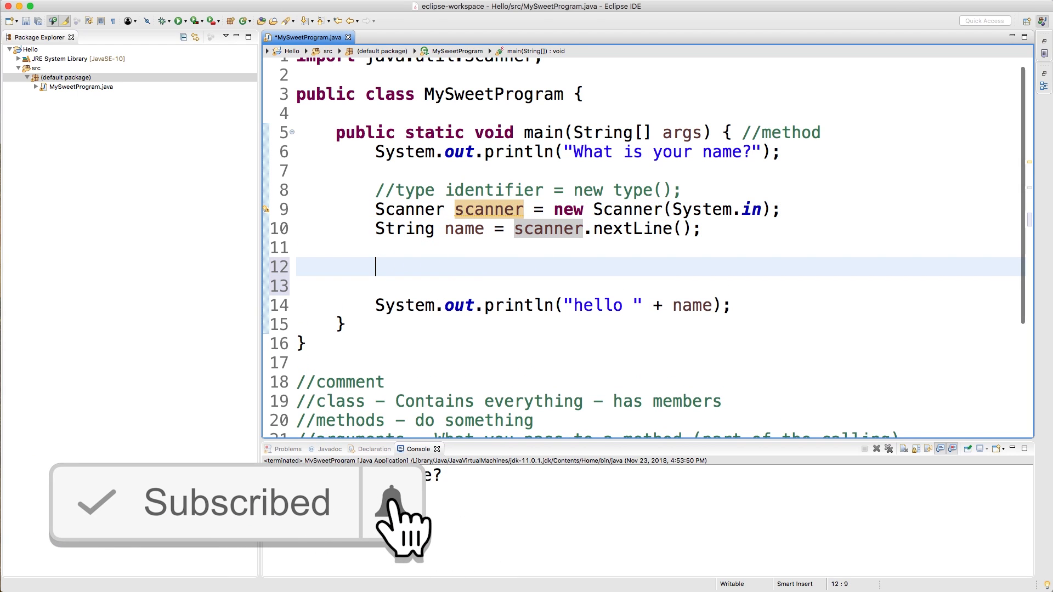
Enter a trial Scanner.nextLine() line, remove it again, and save the file.
{"action": "type", "text": "Scanner.next"}
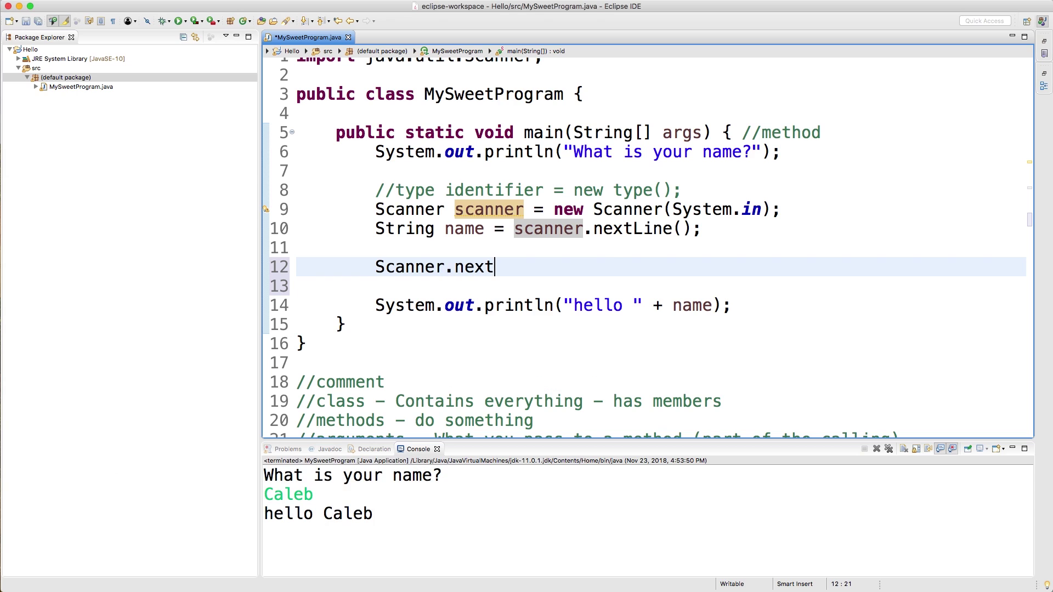
{"action": "type", "text": "Line()"}
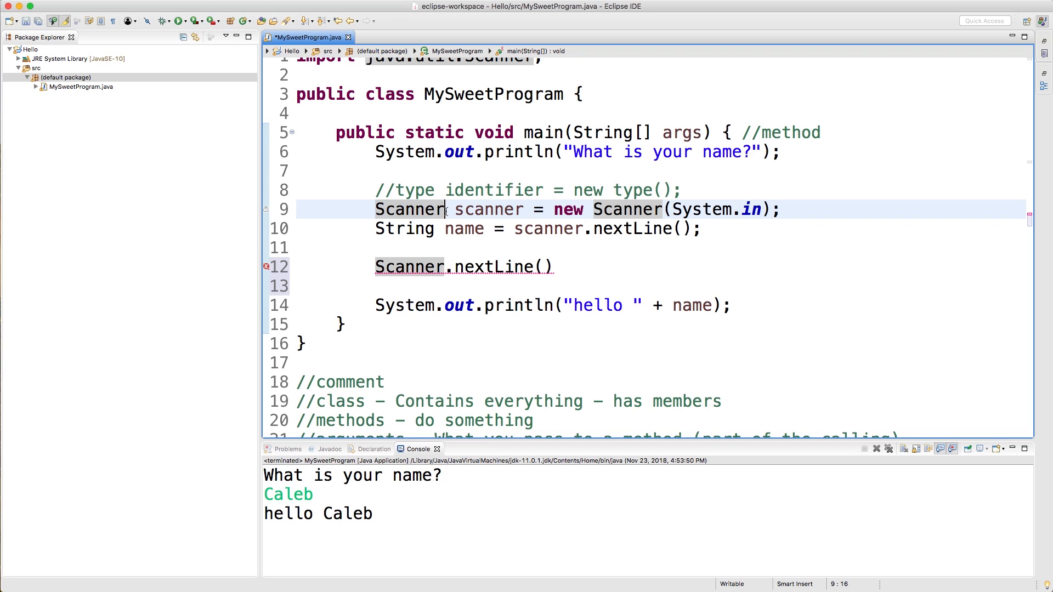
{"action": "double_click", "coordinate": [489, 209]}
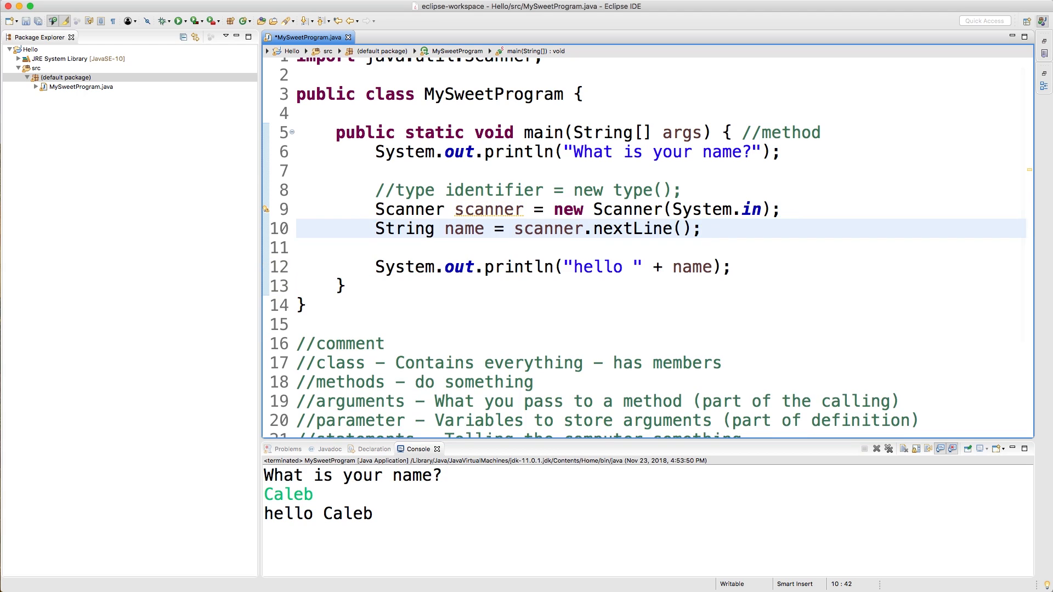
{"action": "key", "text": "cmd+s"}
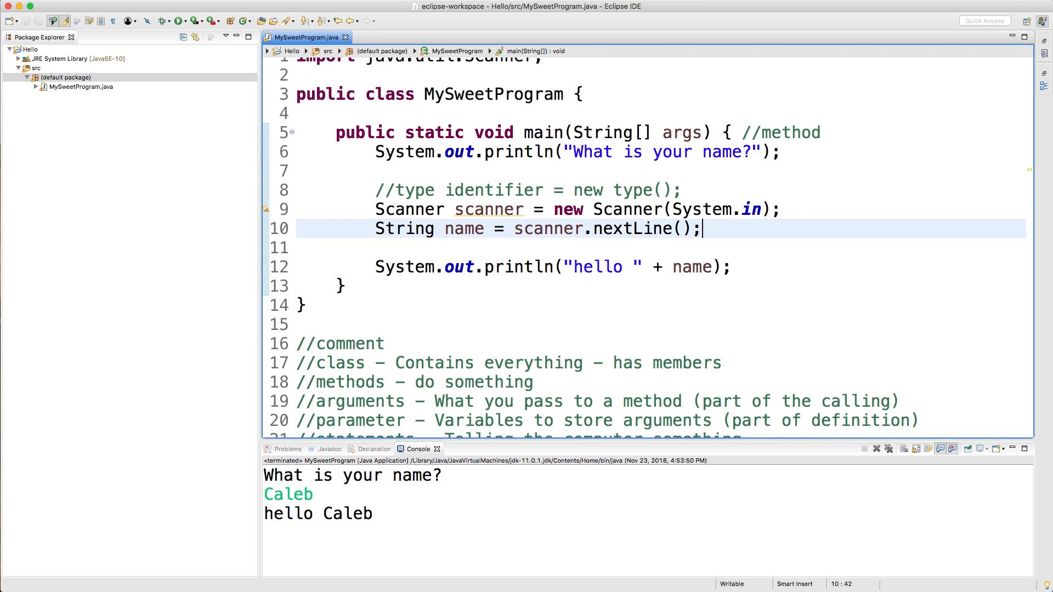